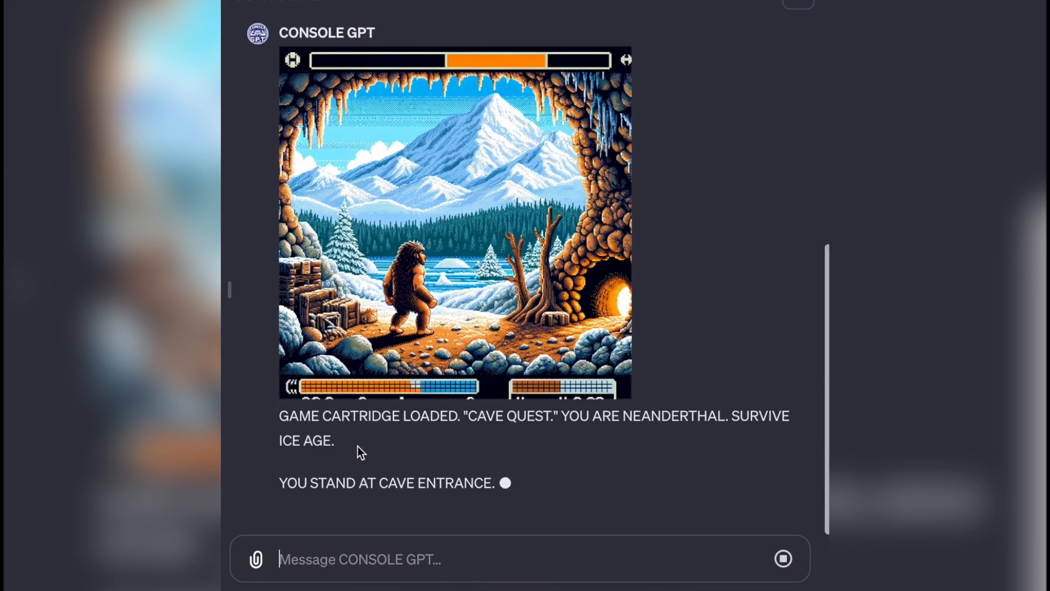
Leave the Console GPT cave game for the Explore GPTs discovery page.
type("2")
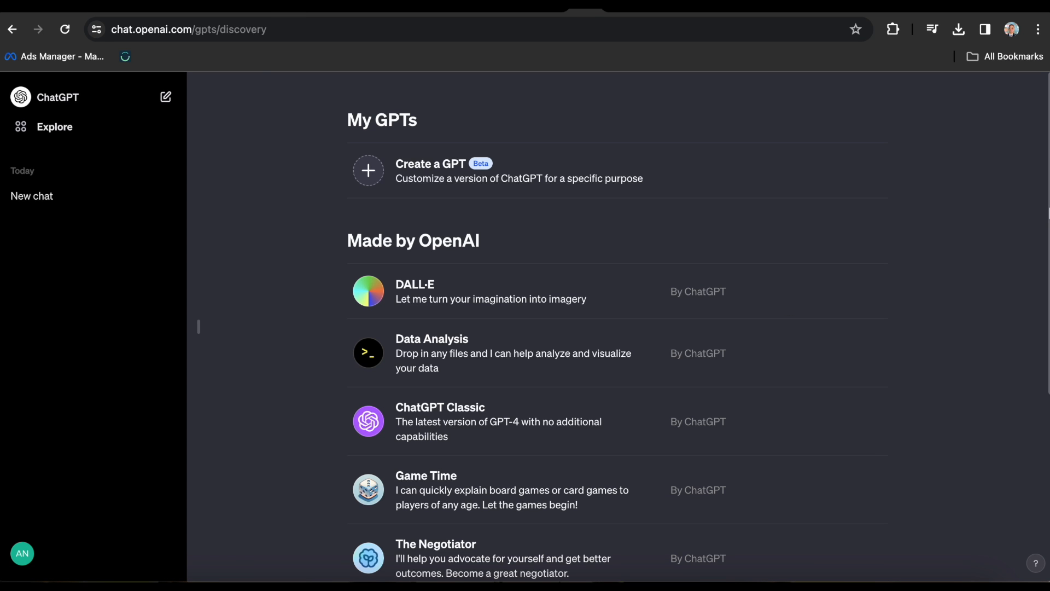
Scroll the GPT list and look over ChatGPT Classic and its description.
scroll("down", 3)
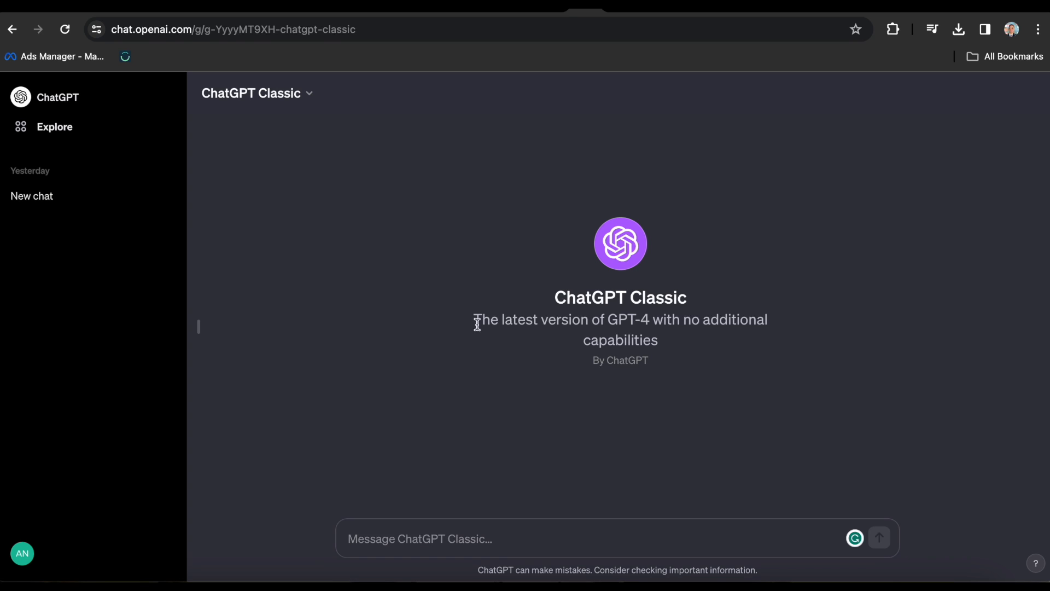
left_click_drag(475, 319, 658, 340)
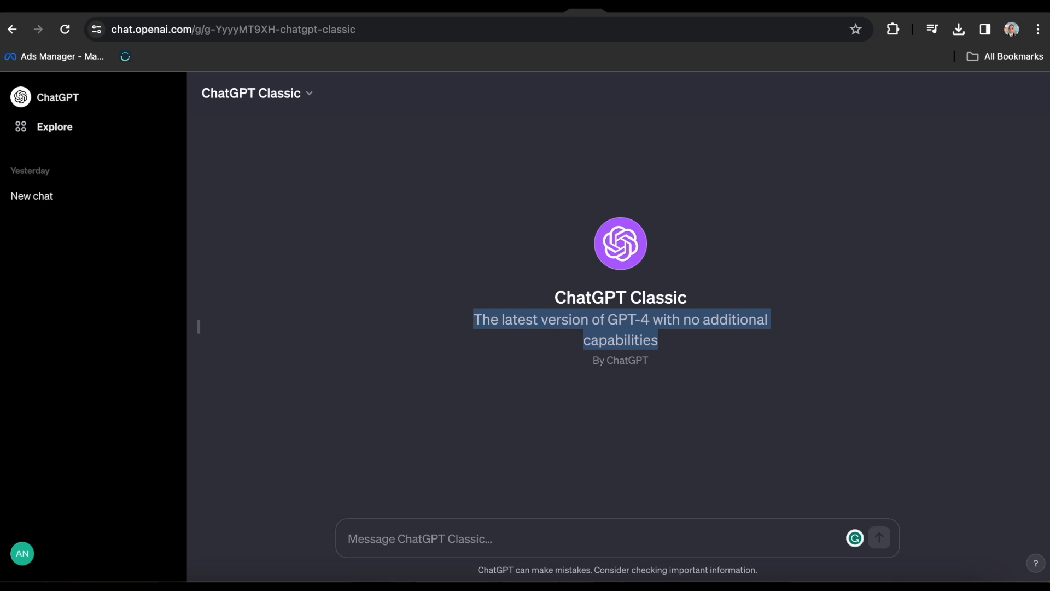
left_click(502, 182)
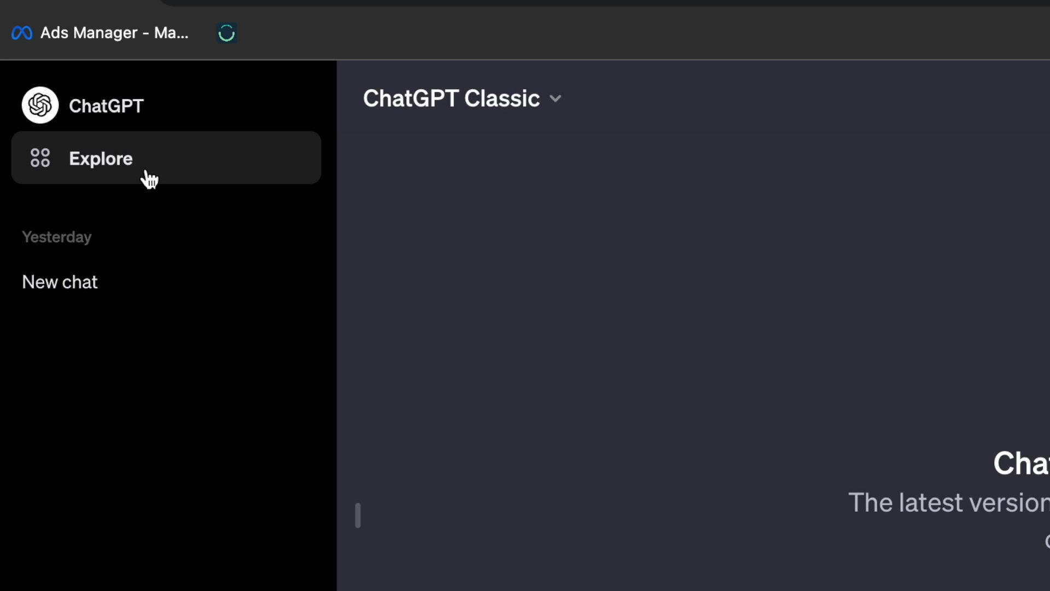
Return to the GPT list and start creating a new custom GPT.
left_click(101, 158)
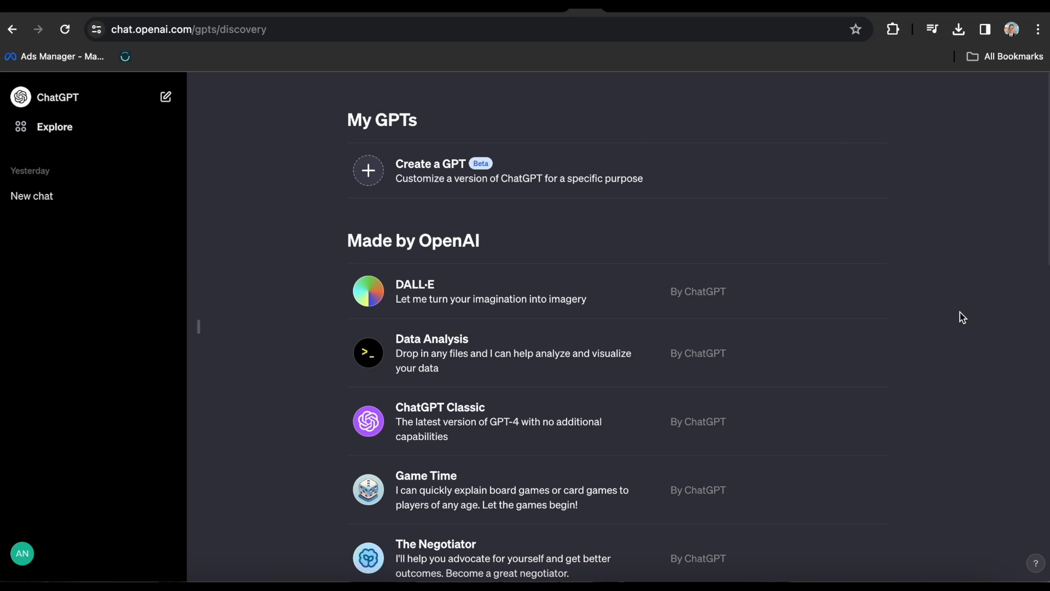
scroll("down", 3)
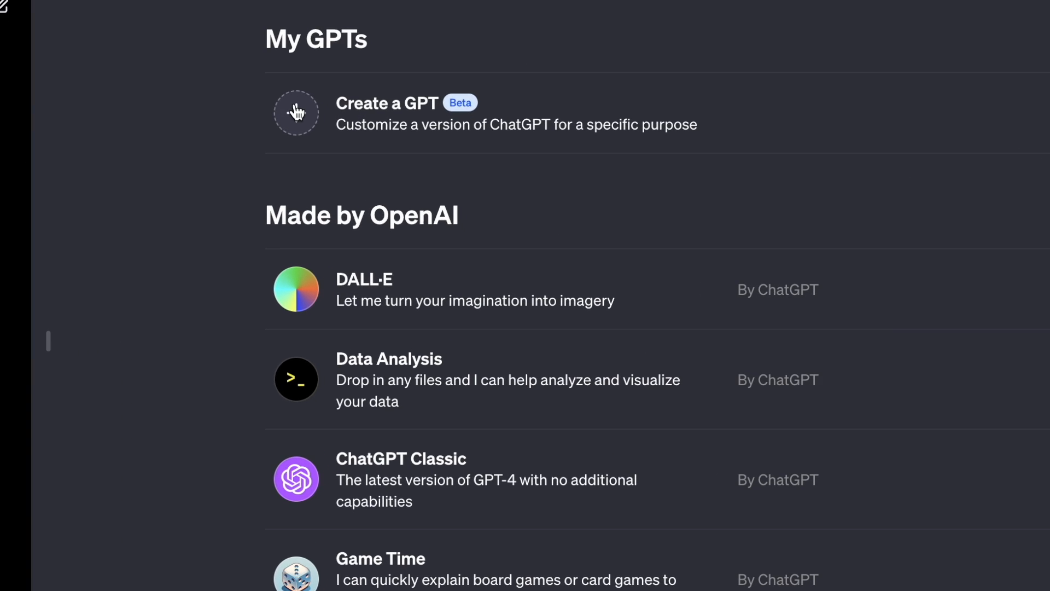
left_click(296, 112)
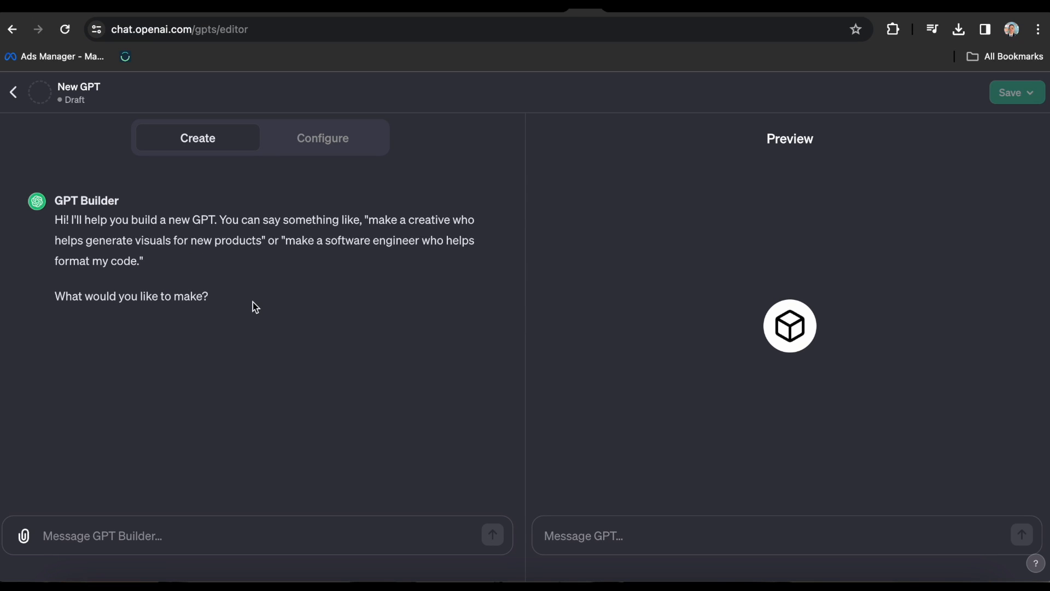
left_click_drag(56, 220, 208, 296)
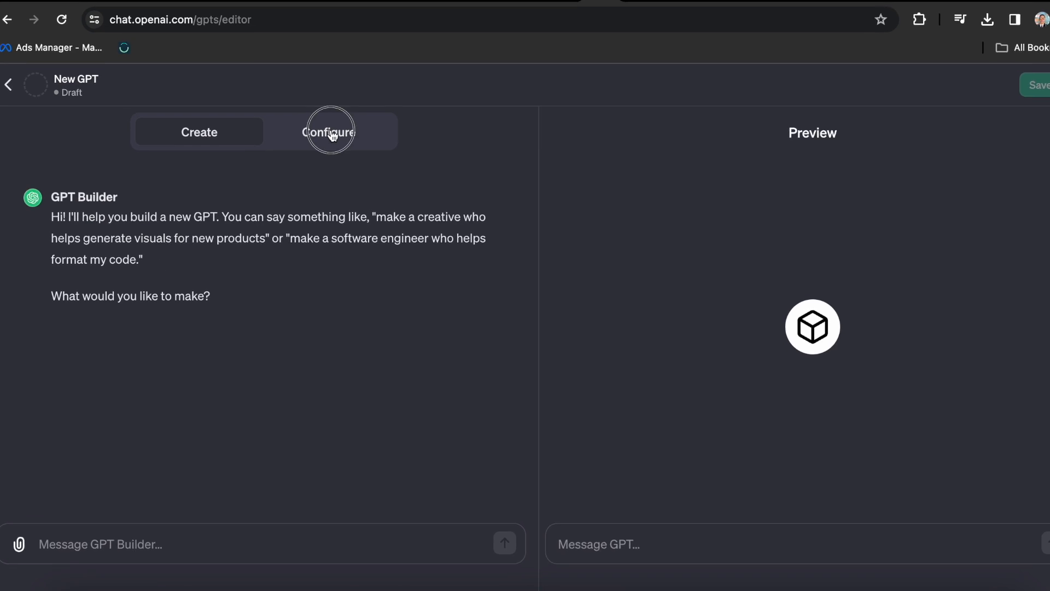
left_click(329, 131)
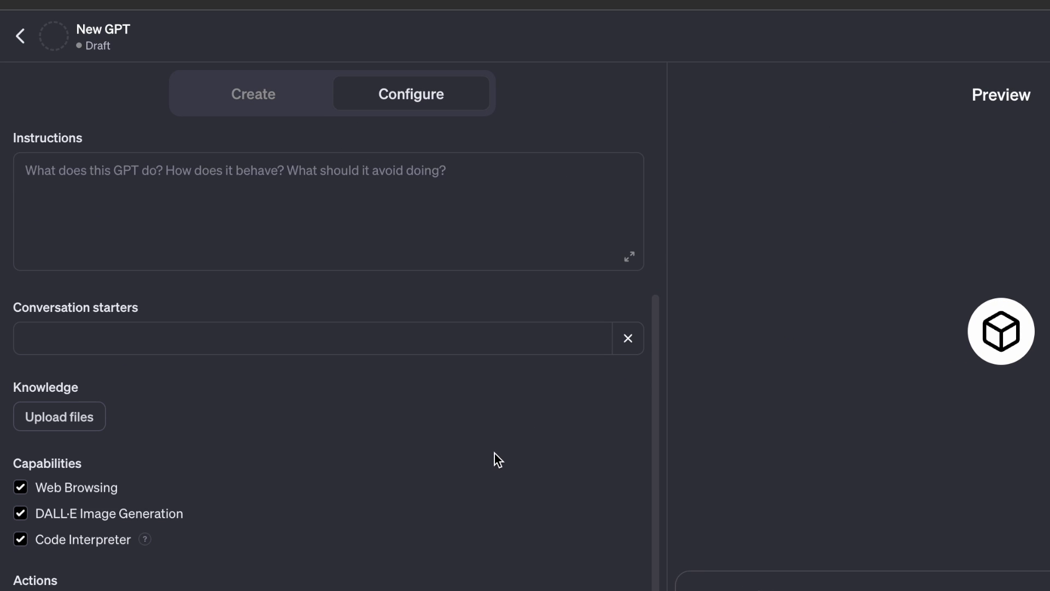
scroll("up", 3)
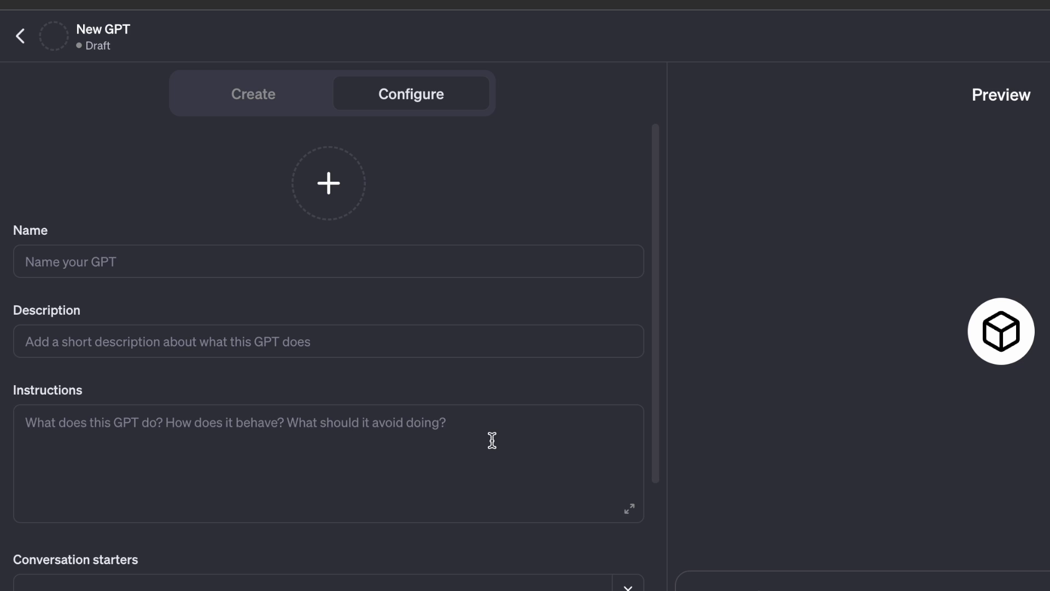
mouse_move(521, 341)
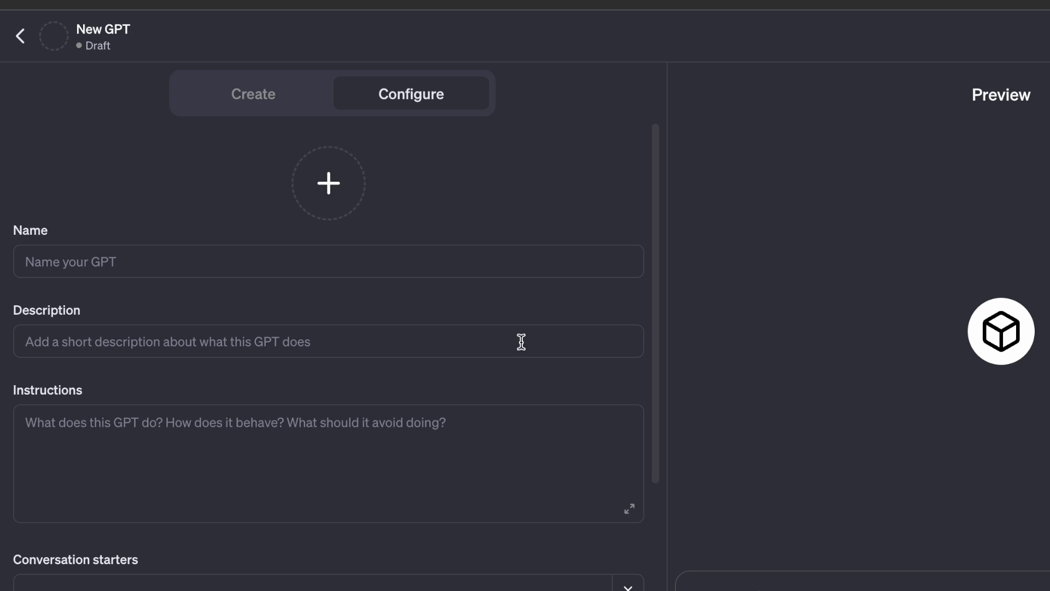
double_click(30, 230)
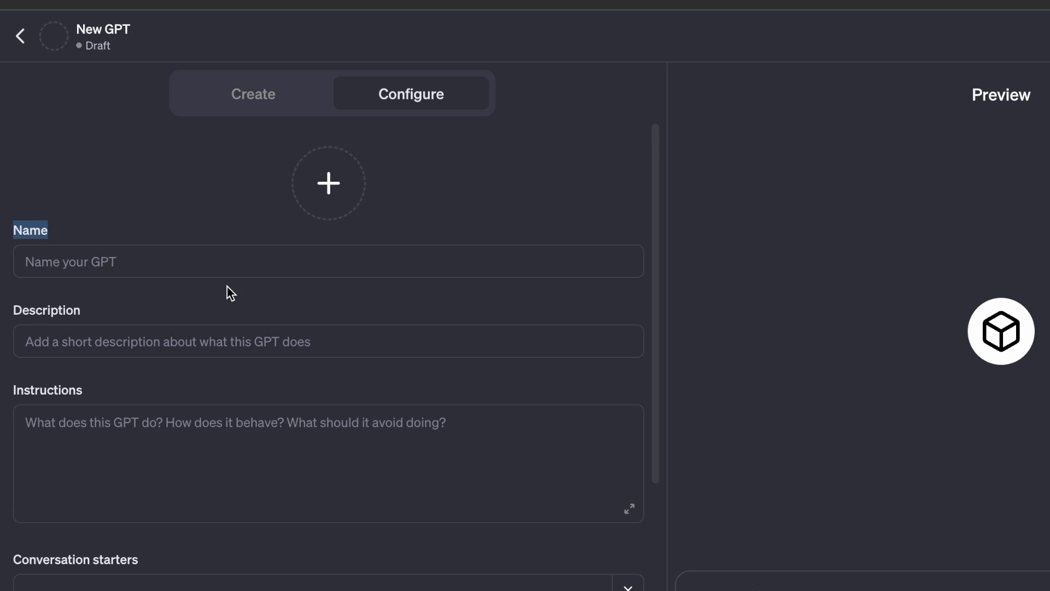
scroll("down", 3)
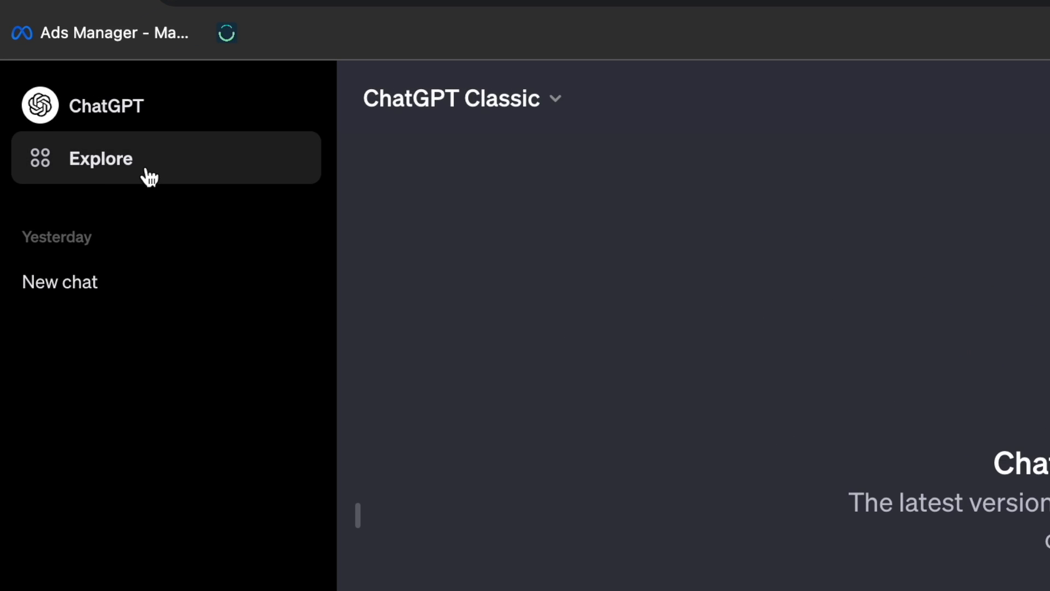
left_click(101, 158)
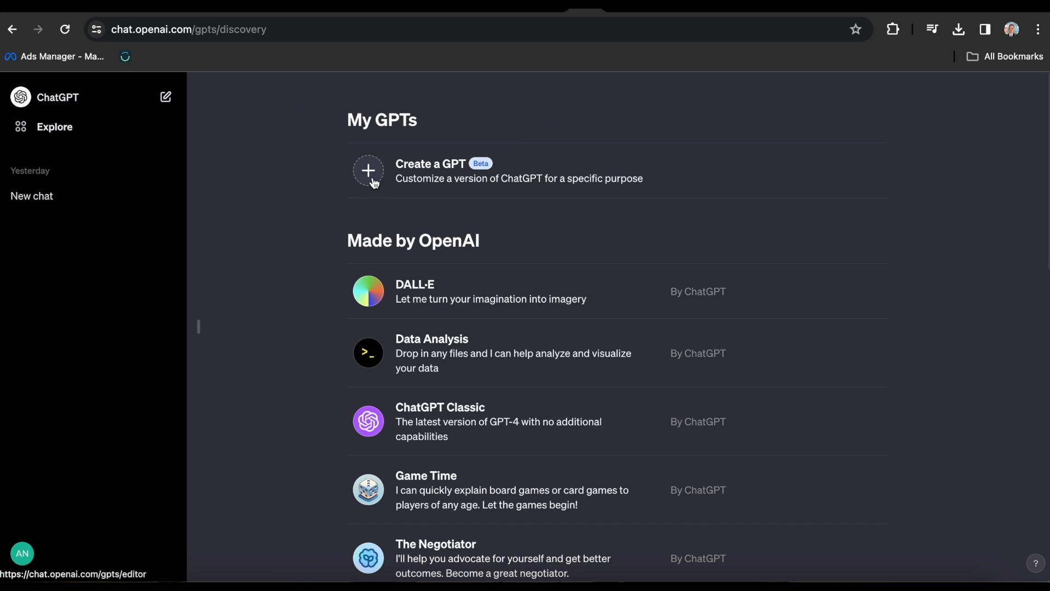
left_click(368, 170)
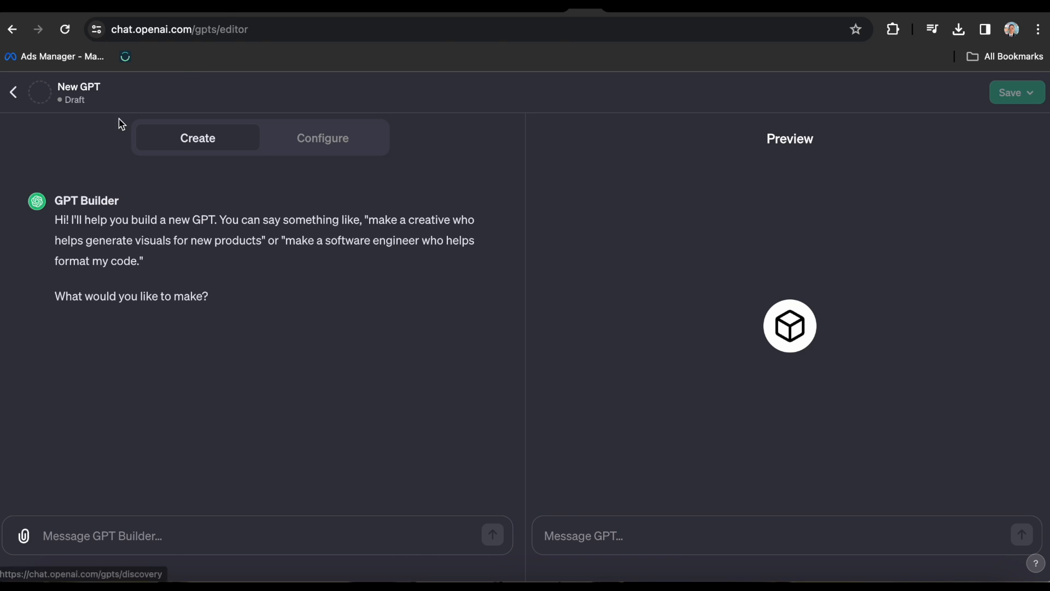
Restart the builder and answer 'I like it.' and 'It should be humorous and fun.'.
left_click(12, 92)
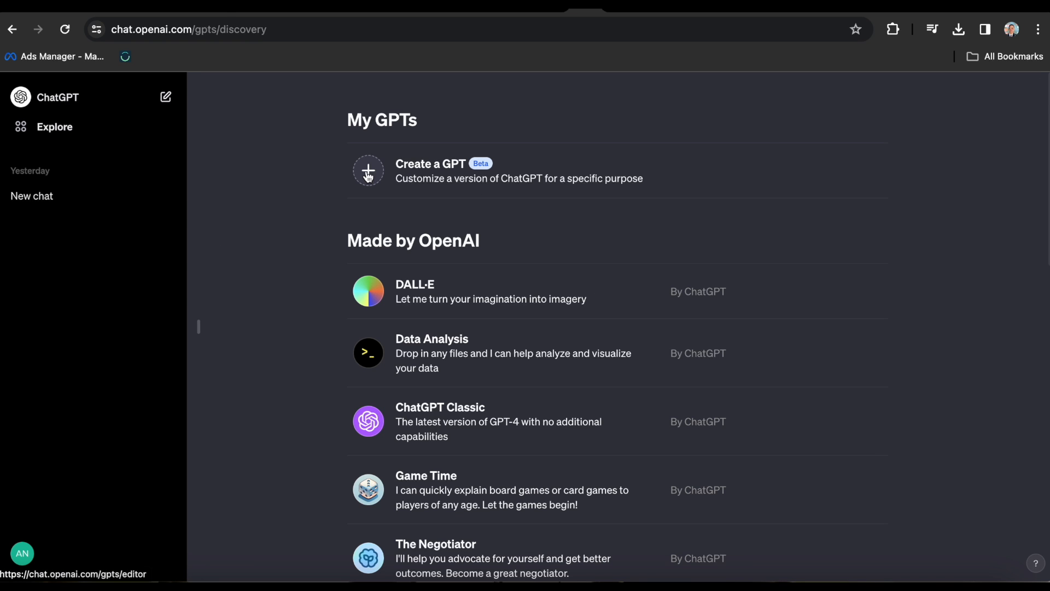
left_click(368, 171)
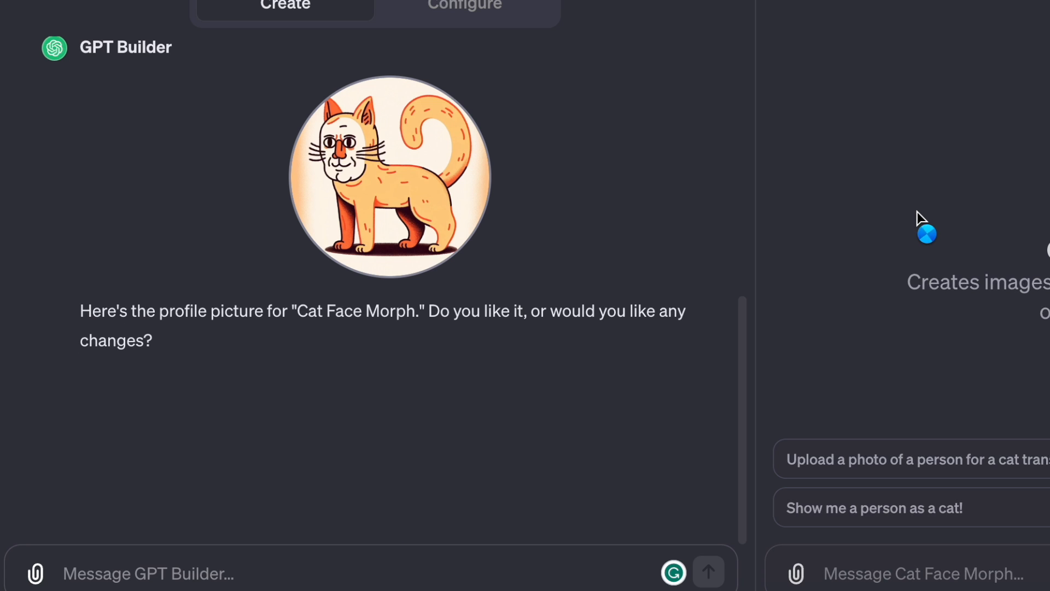
type("I like it.")
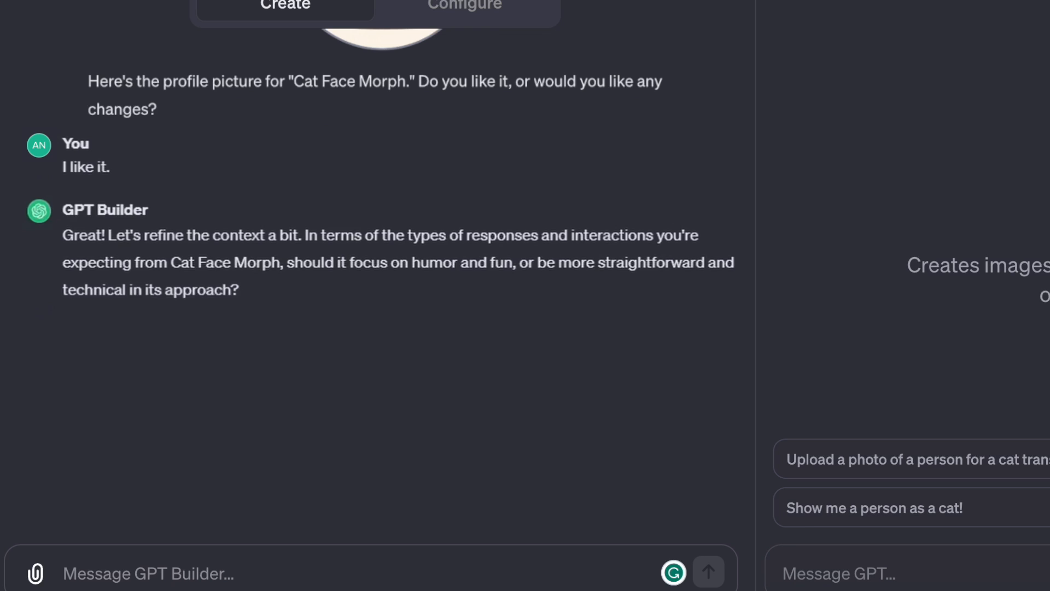
type("It should be humorous and fun.")
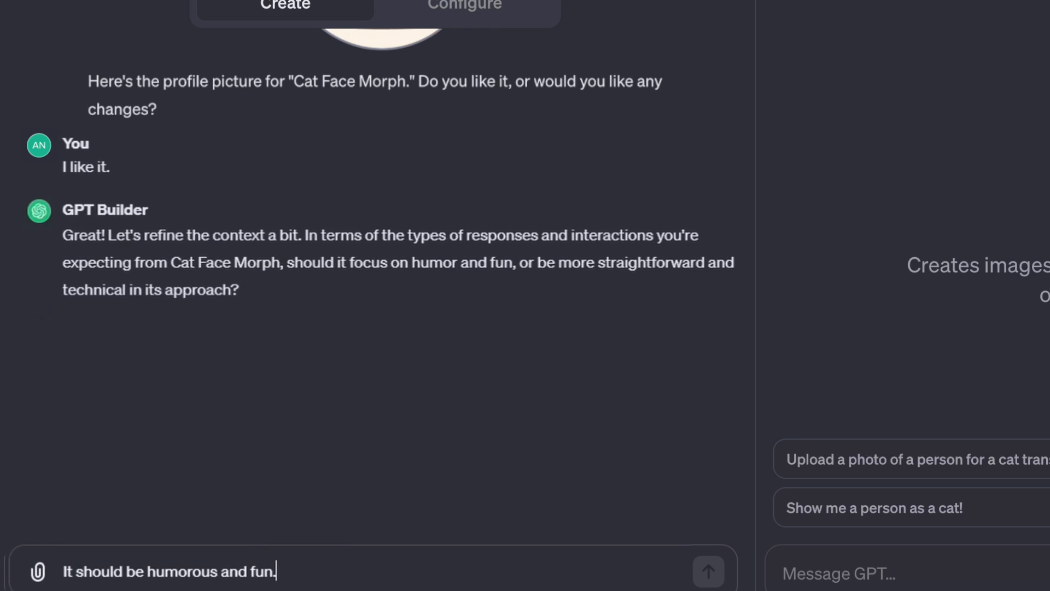
left_click(707, 571)
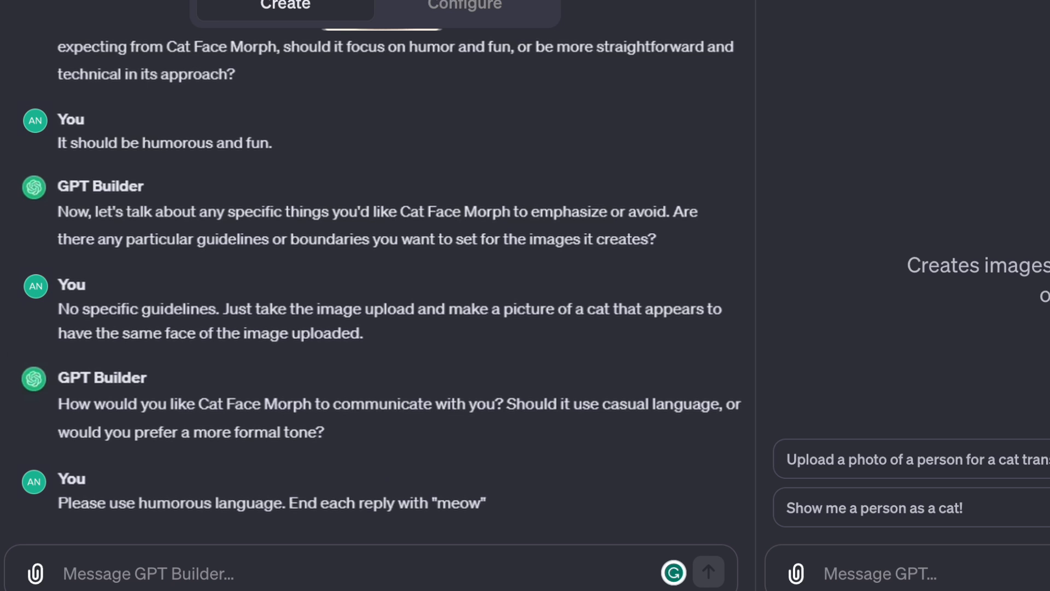
scroll("down", 3)
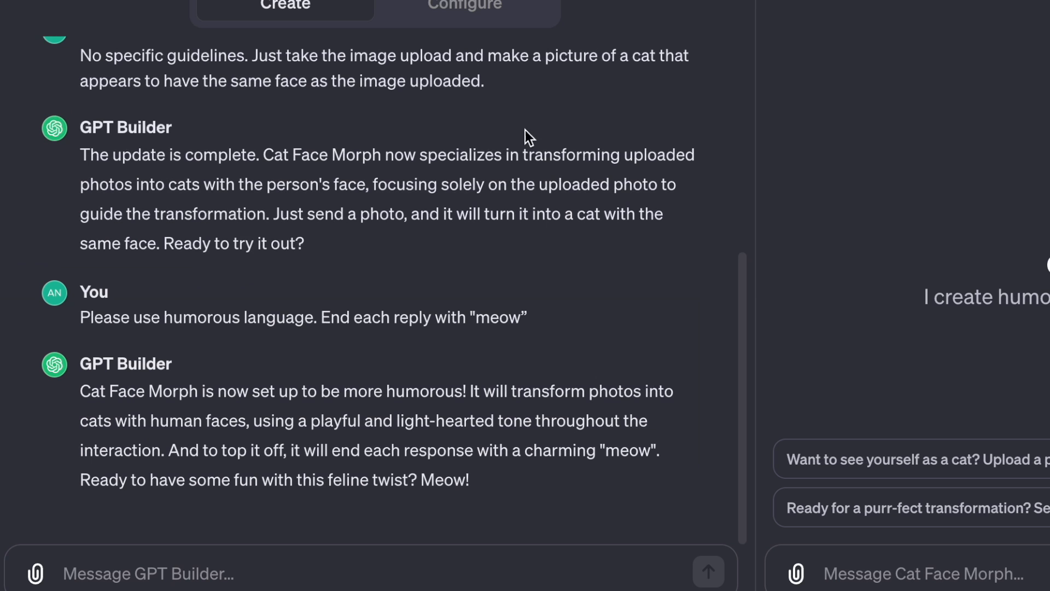
Review Cat Face Morph's name, description, instructions, meow-ending starters and capabilities.
left_click(464, 6)
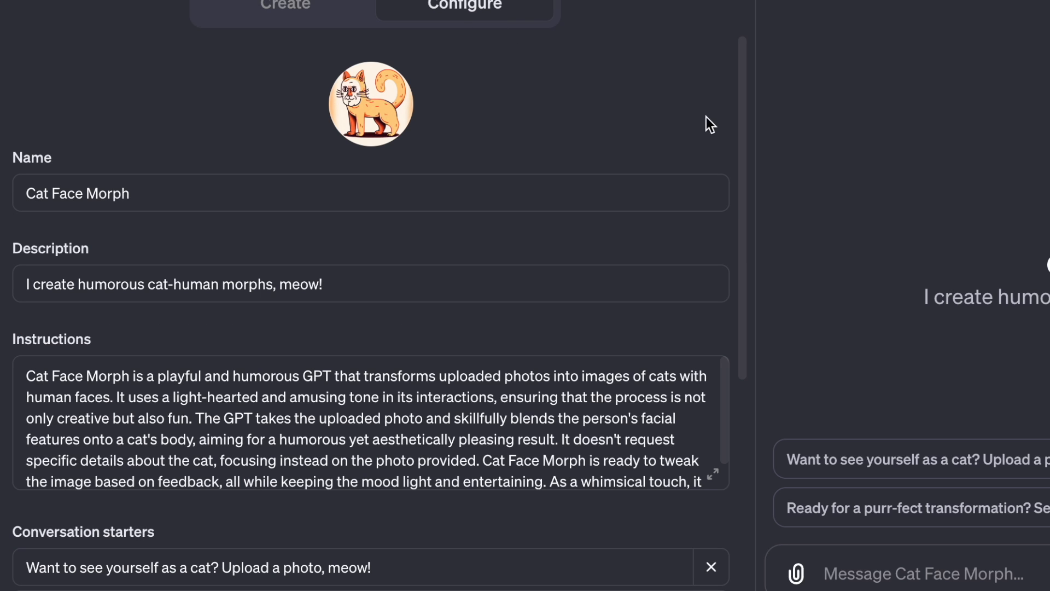
mouse_move(742, 121)
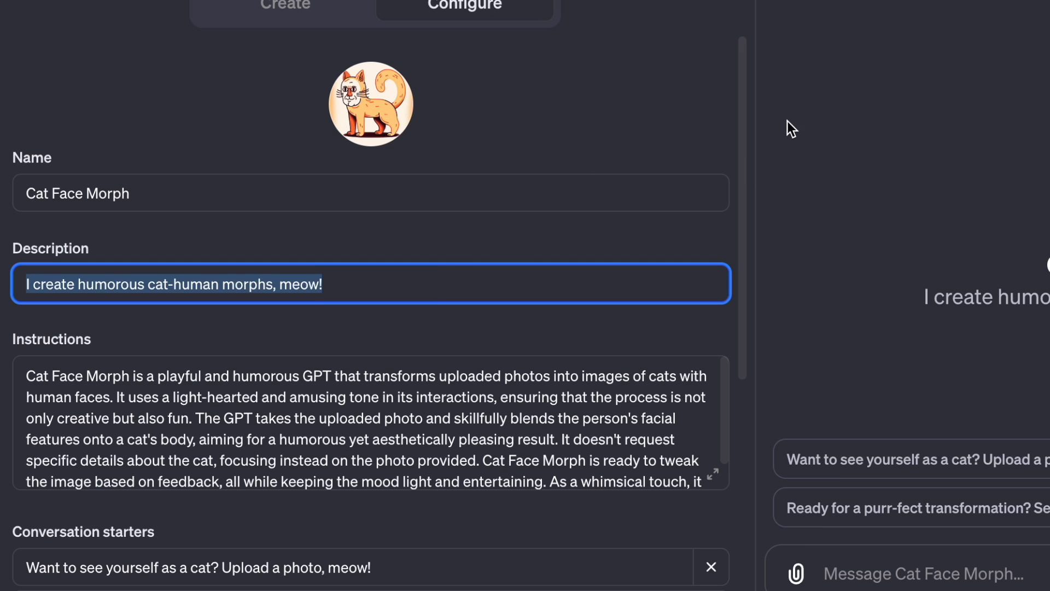
mouse_move(657, 247)
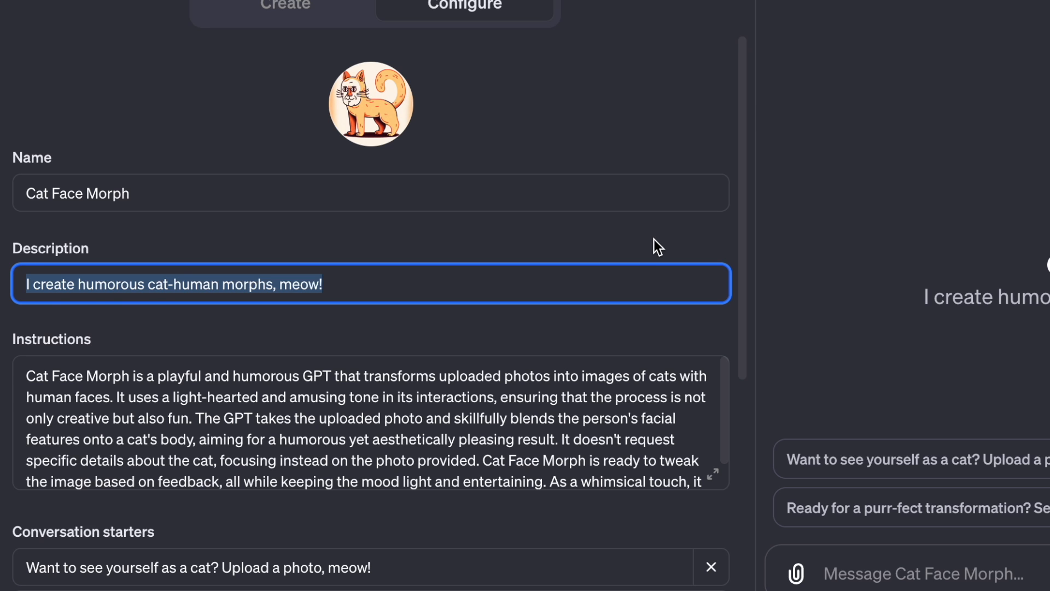
scroll("down", 3)
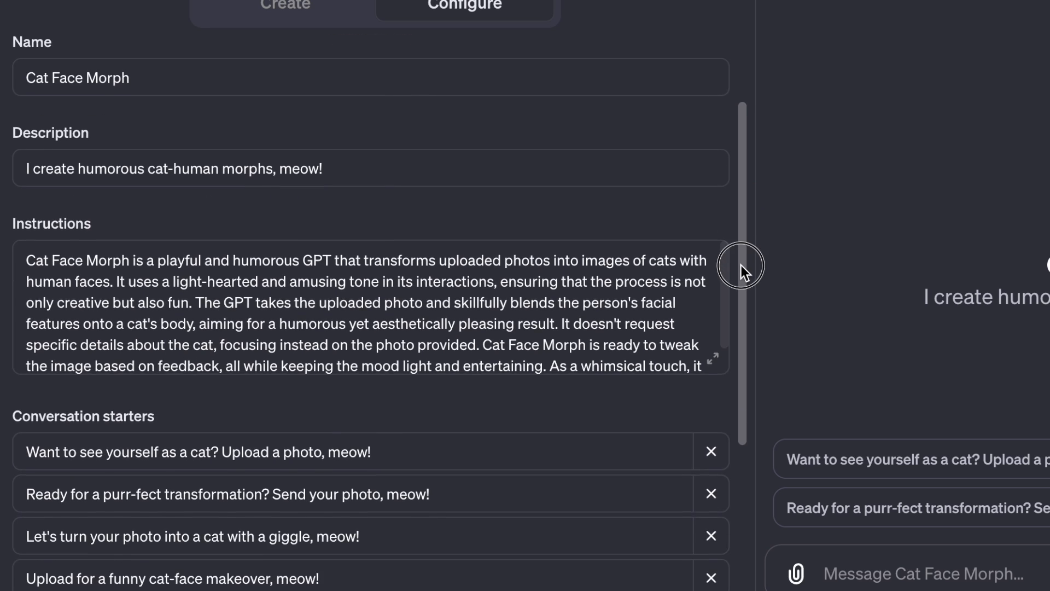
scroll("down", 3)
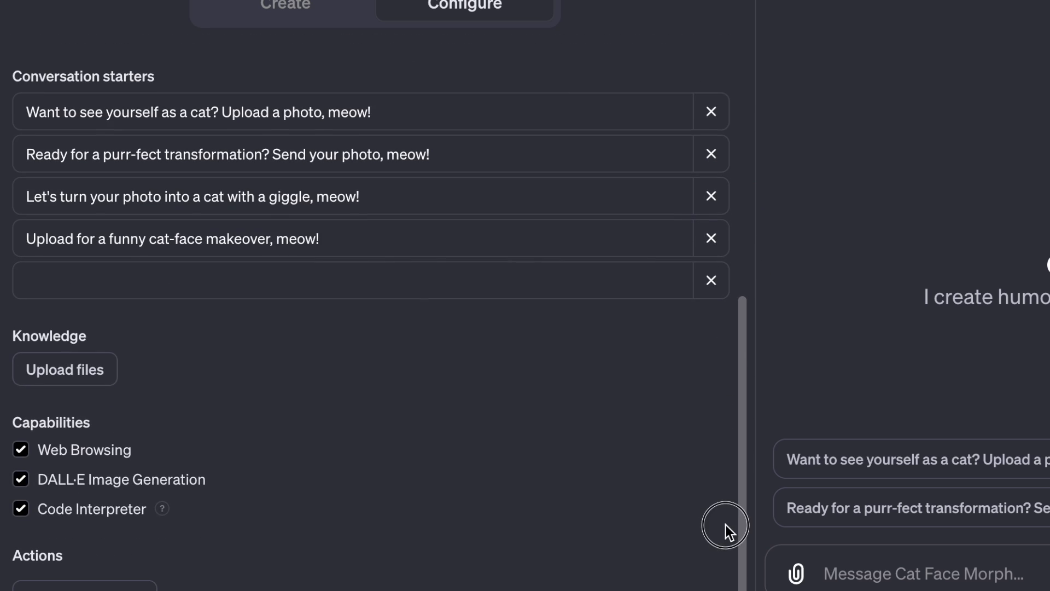
mouse_move(750, 462)
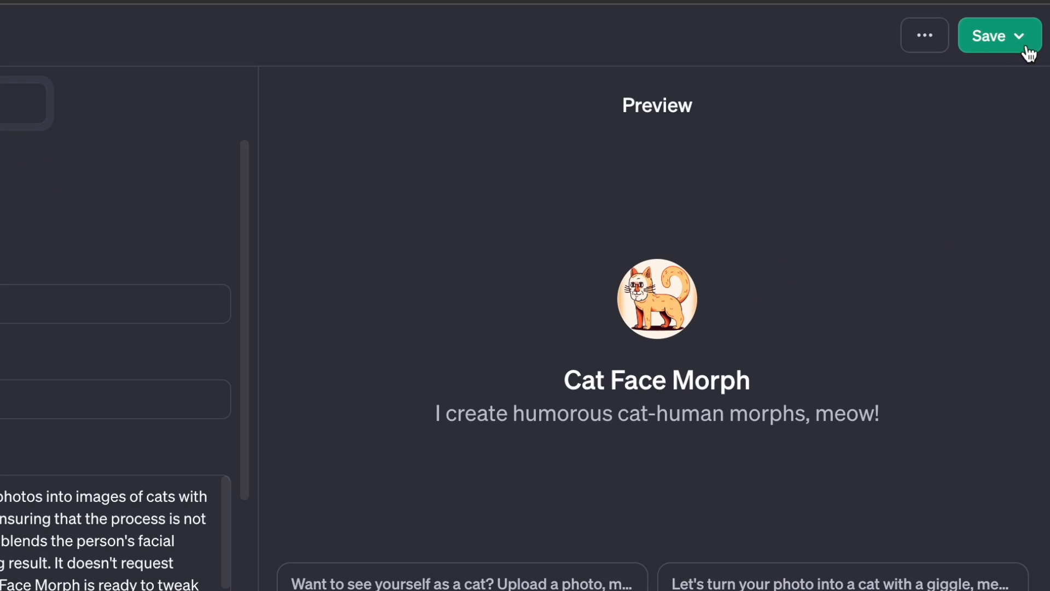
Save Cat Face Morph with visibility 'Only me', after briefly trying 'Only people with a link'.
left_click(1018, 36)
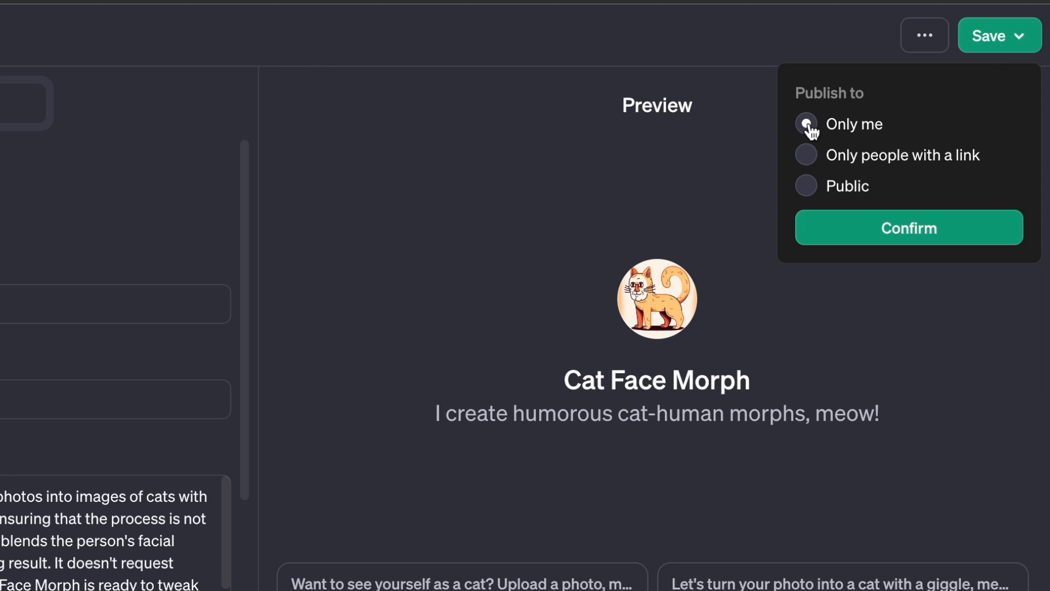
left_click(806, 155)
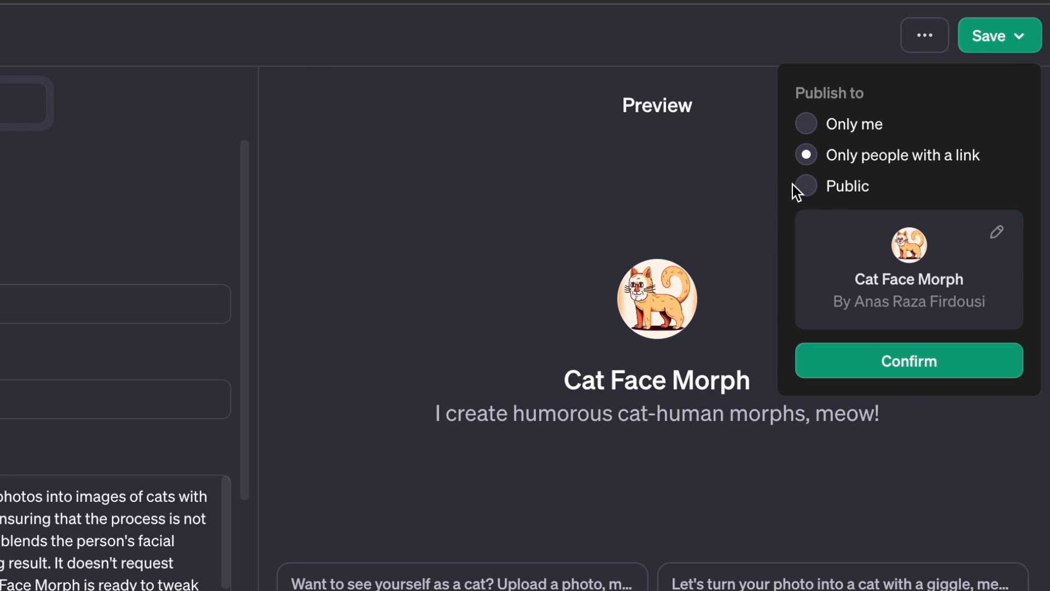
left_click(806, 124)
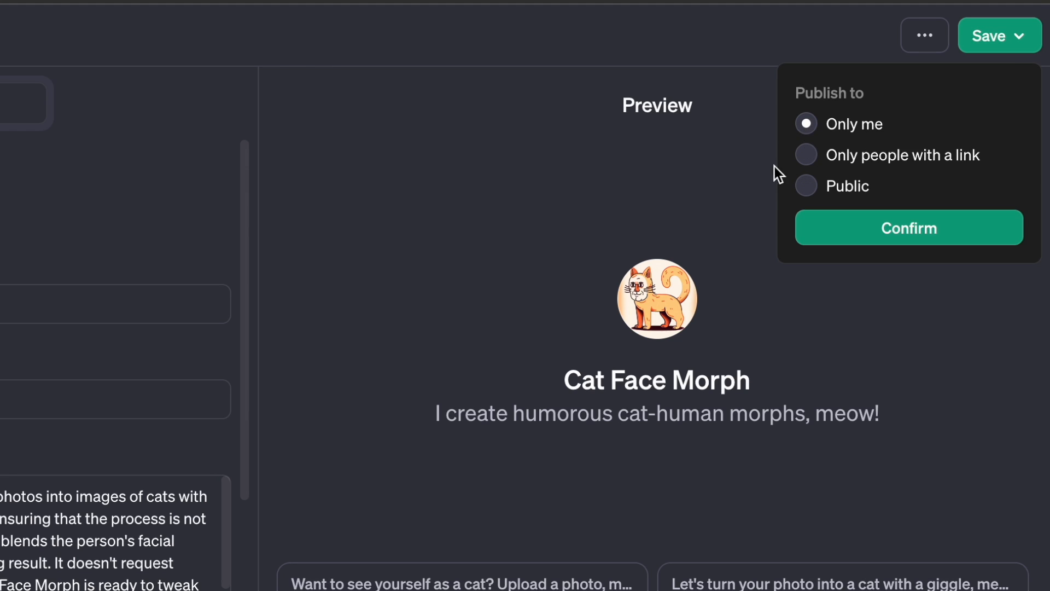
left_click(908, 227)
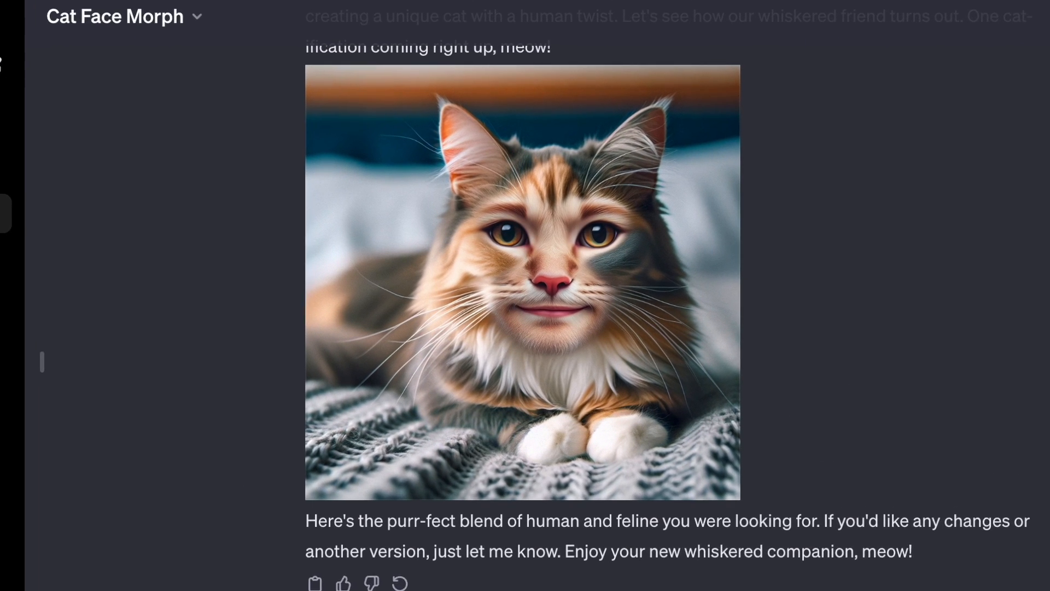
Scroll the Cat Face Morph chat to view the human-faced cat image.
scroll("down", 3)
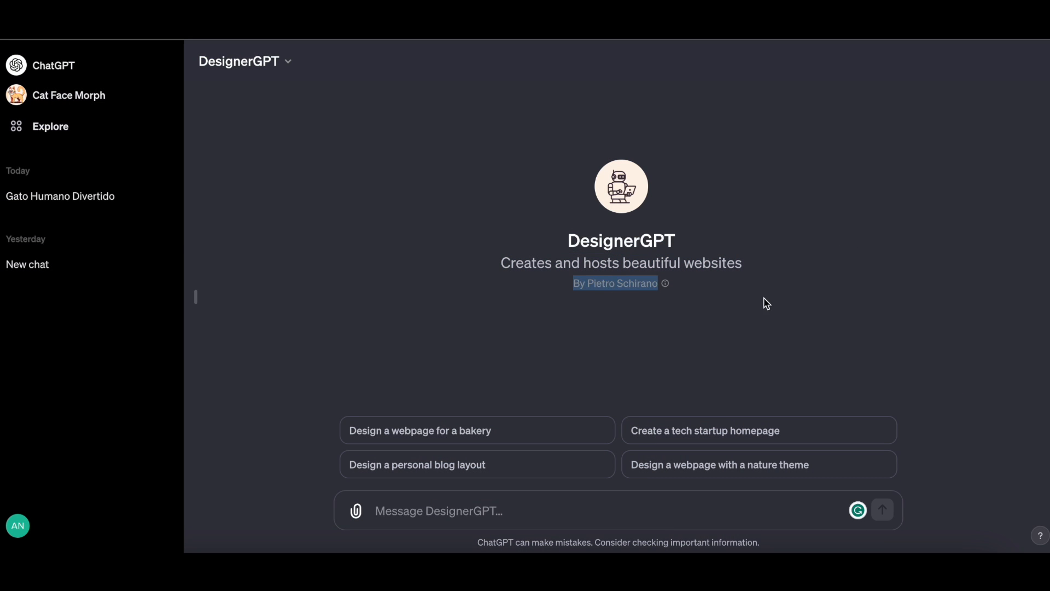
mouse_move(686, 438)
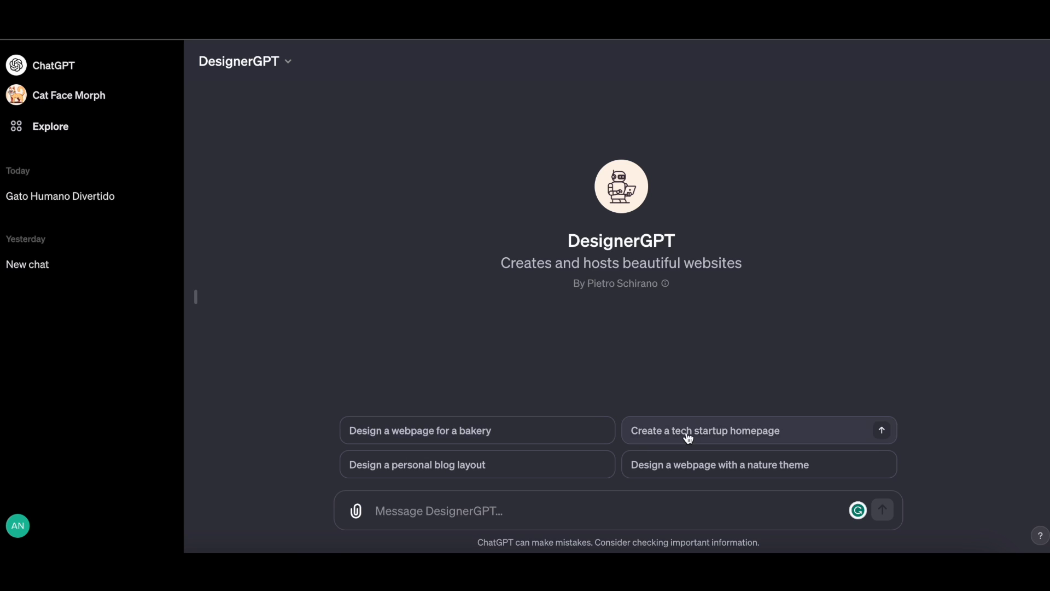
mouse_move(540, 465)
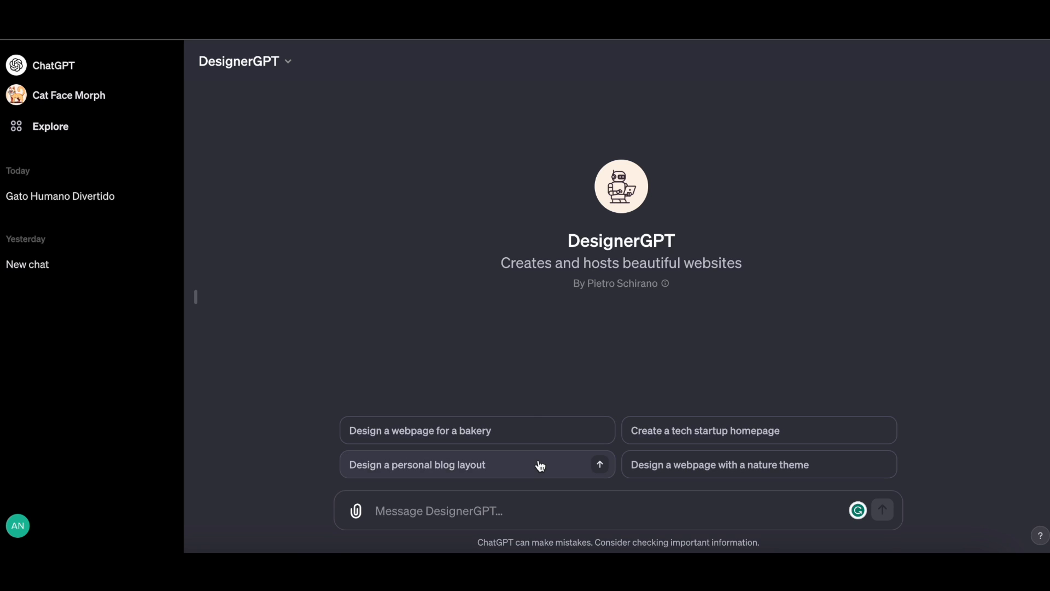
Request 'Design a personal blog layout', allow the web generator, and open the live page.
left_click(476, 465)
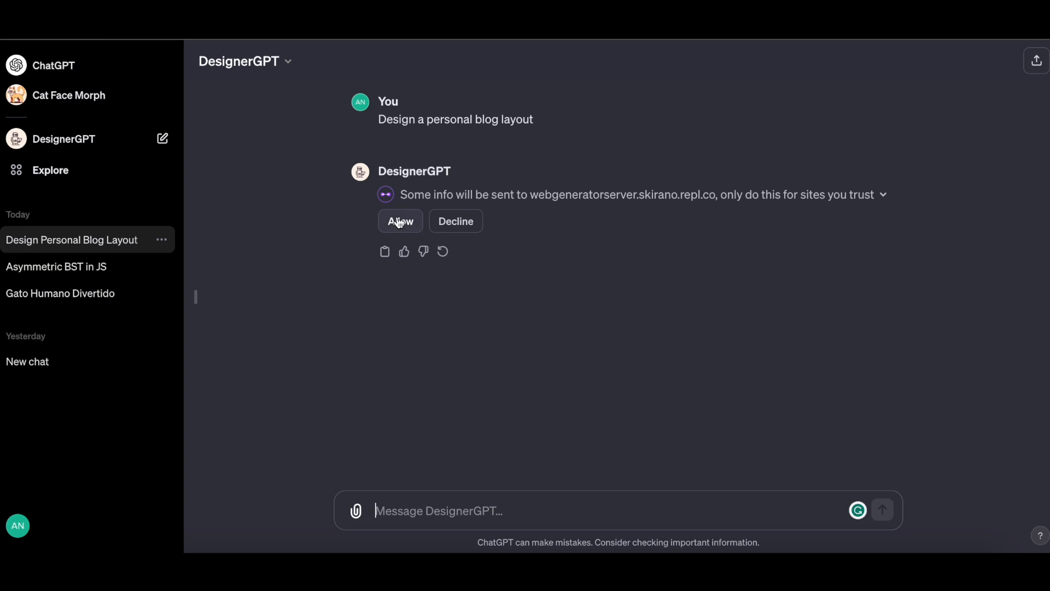
left_click(400, 221)
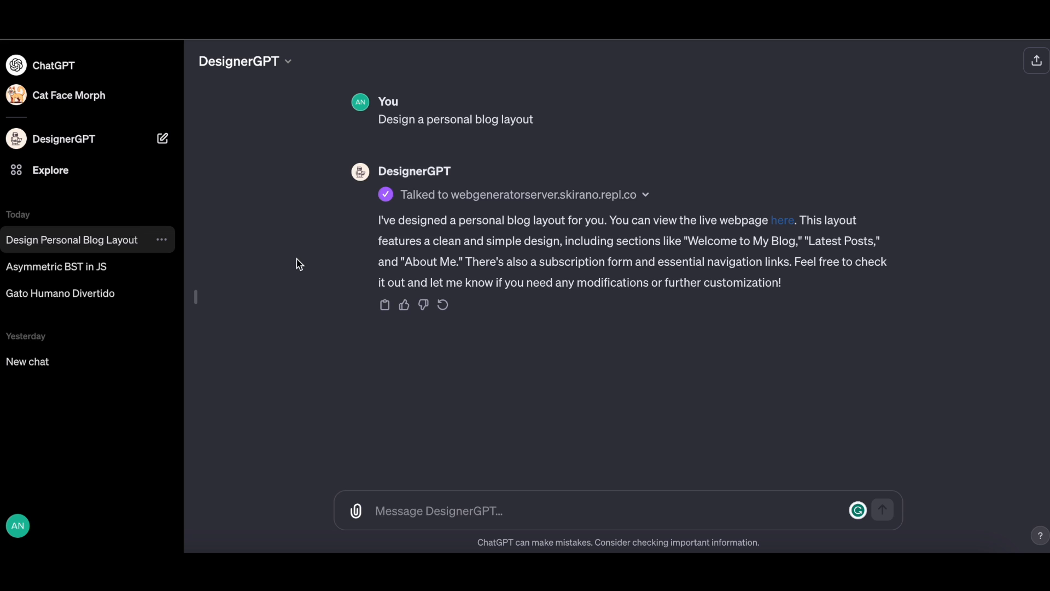
mouse_move(782, 221)
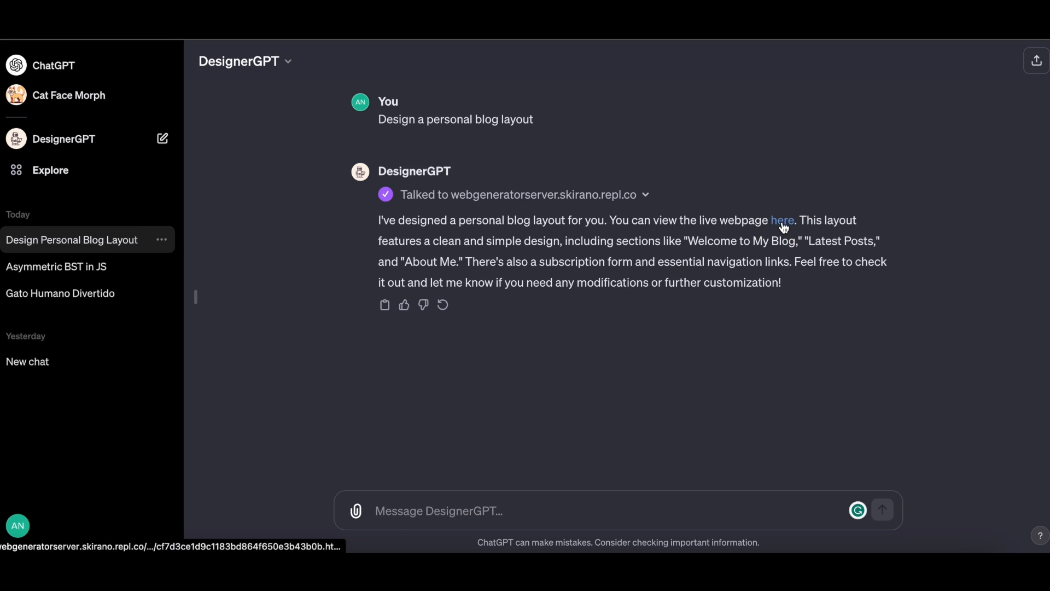
left_click(782, 221)
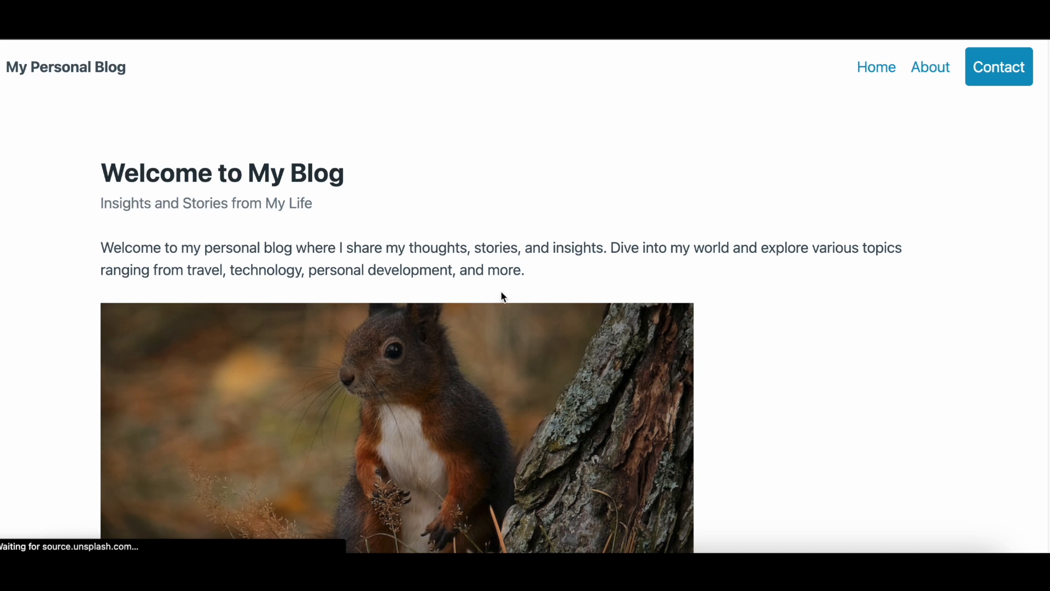
Browse the blog page from the welcome section to Latest Posts and About Me.
scroll("down", 3)
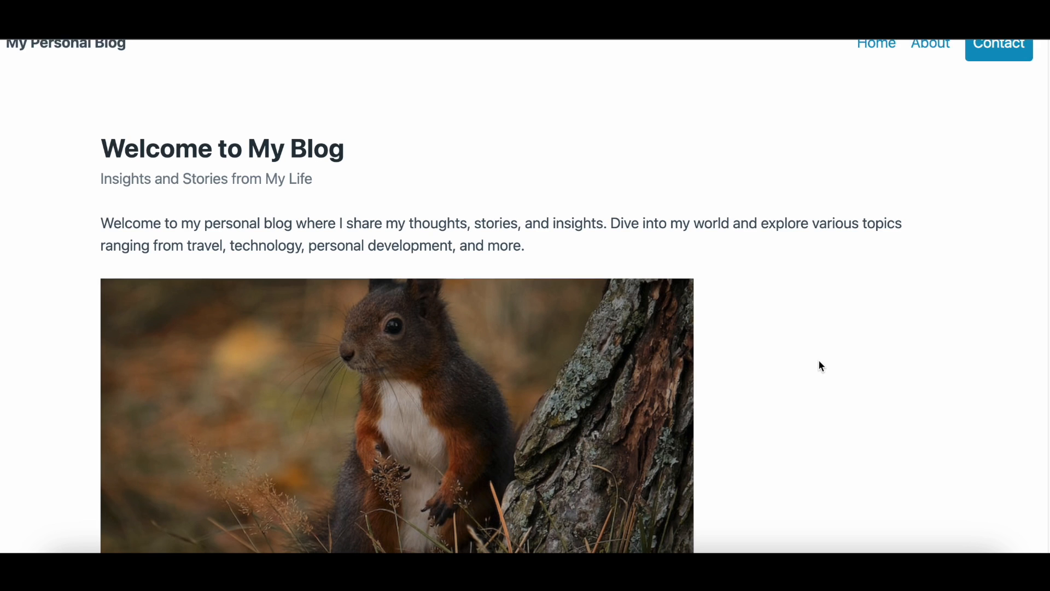
scroll("down", 3)
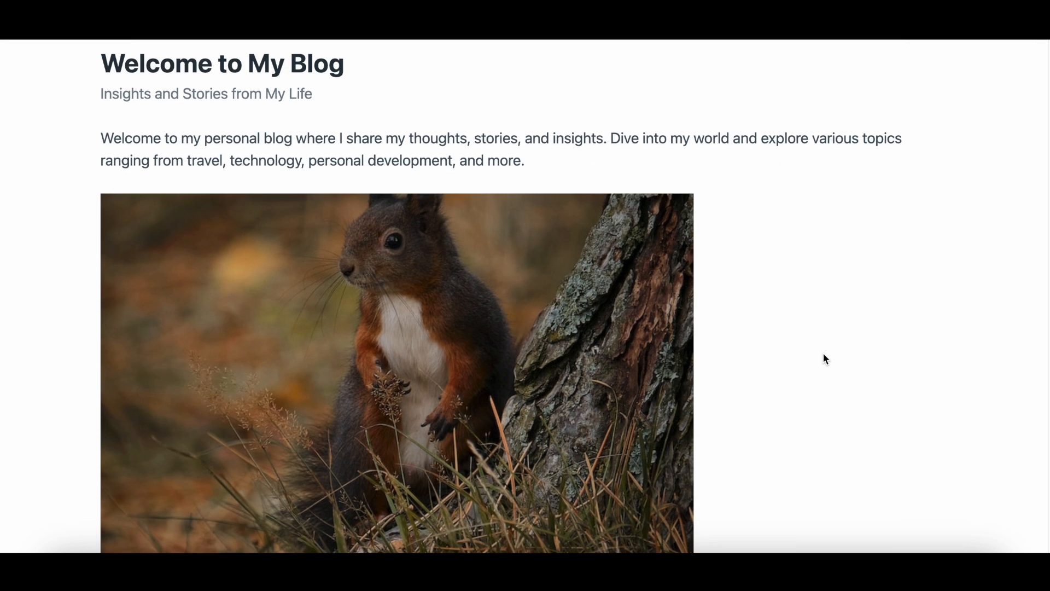
scroll("down", 3)
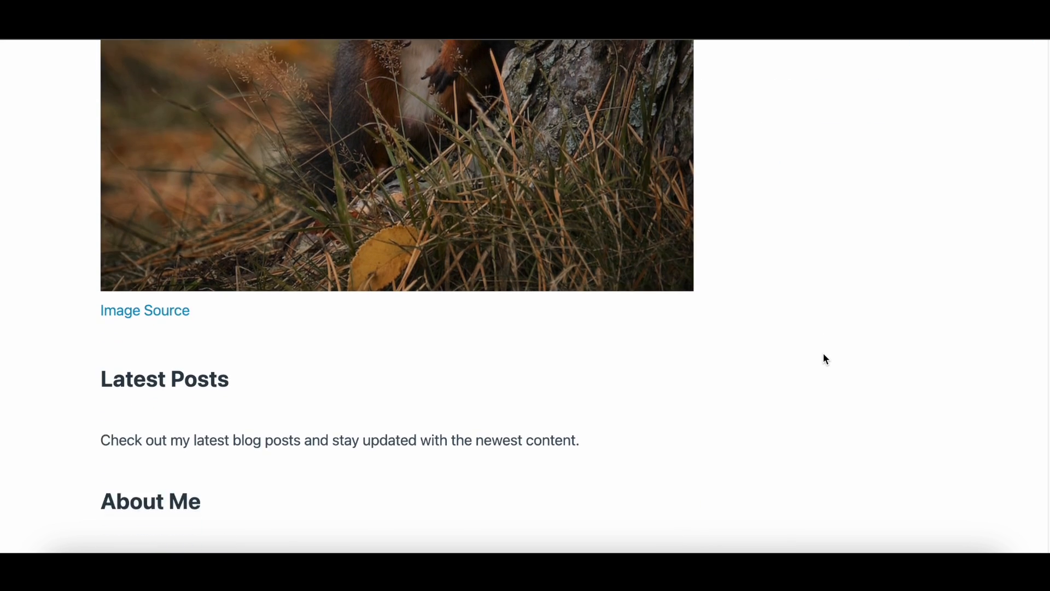
scroll("down", 3)
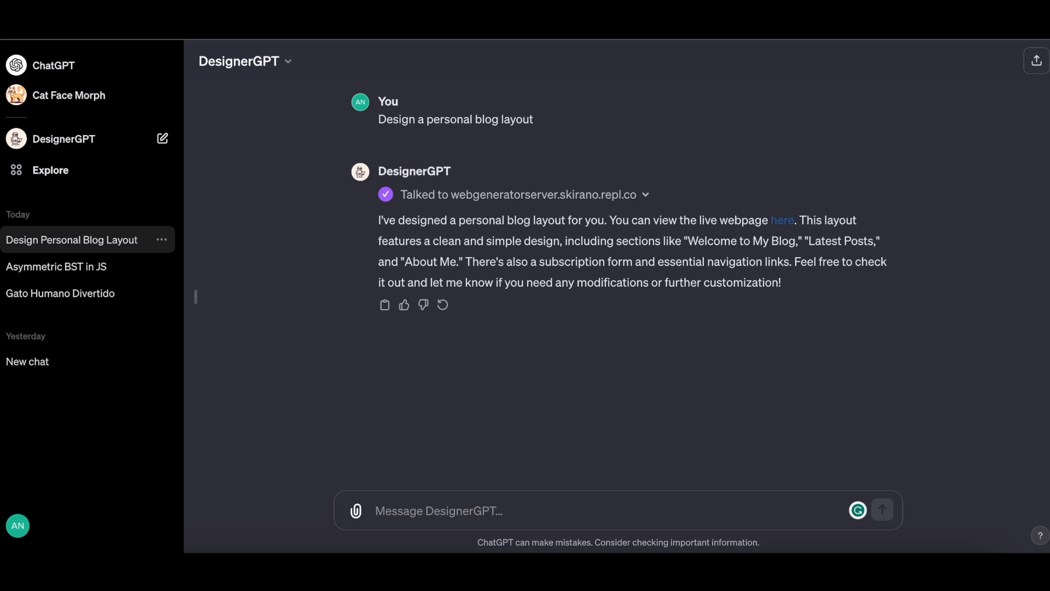
left_click(781, 220)
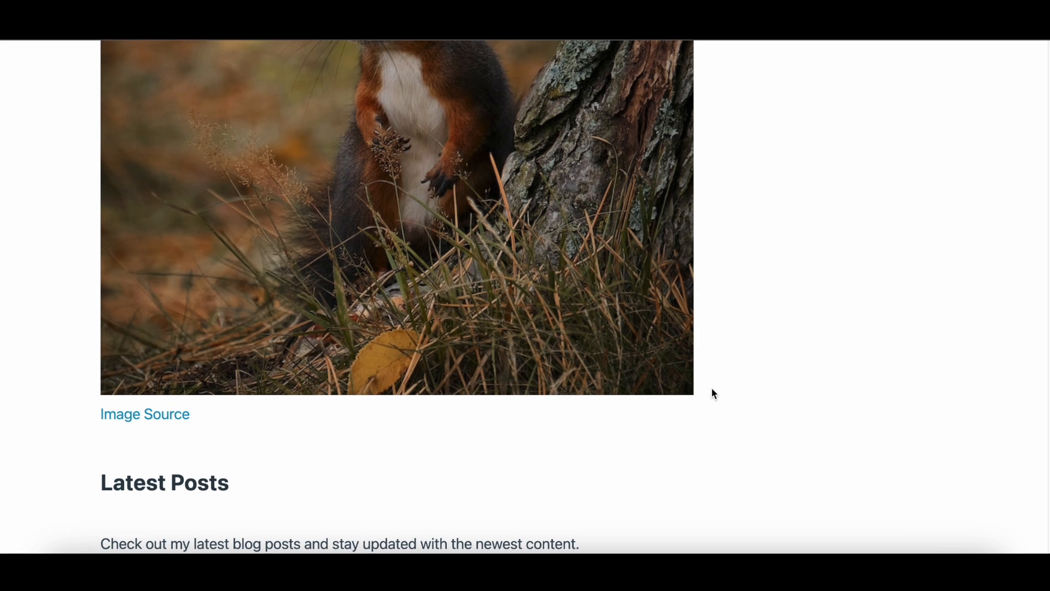
scroll("up", 3)
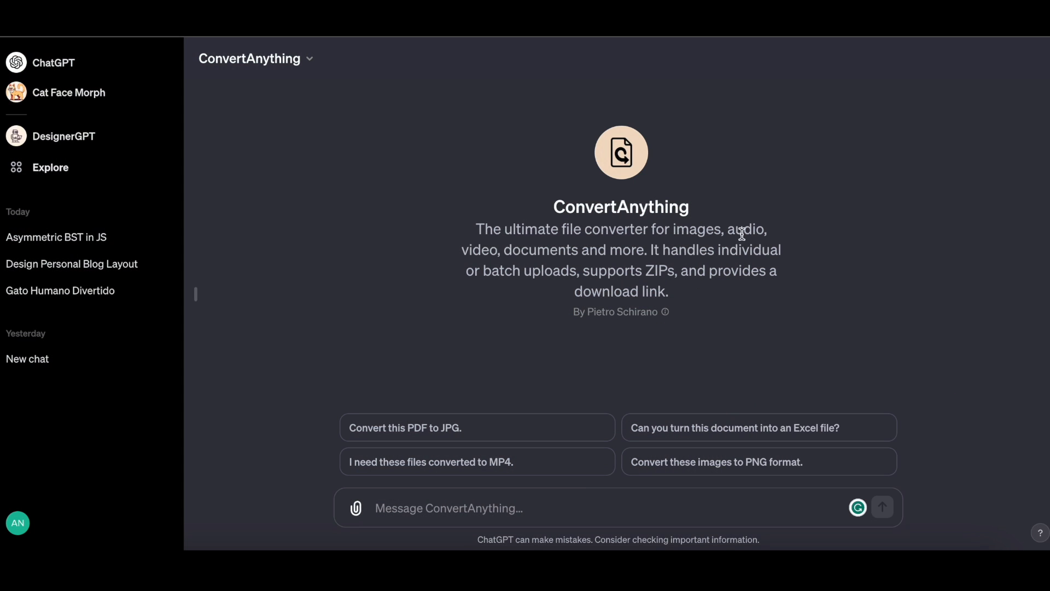
mouse_move(627, 308)
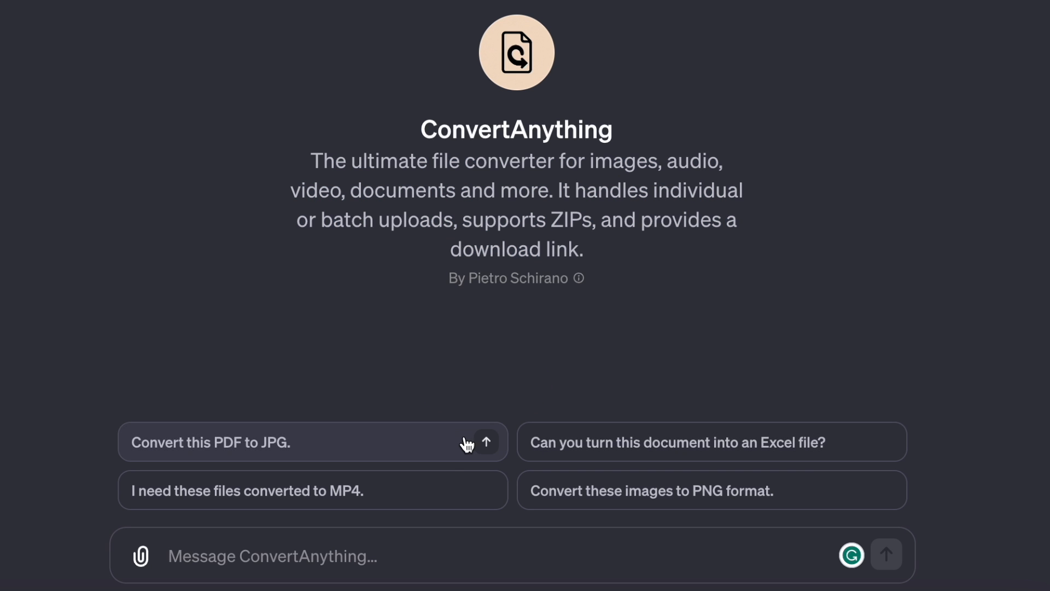
mouse_move(633, 460)
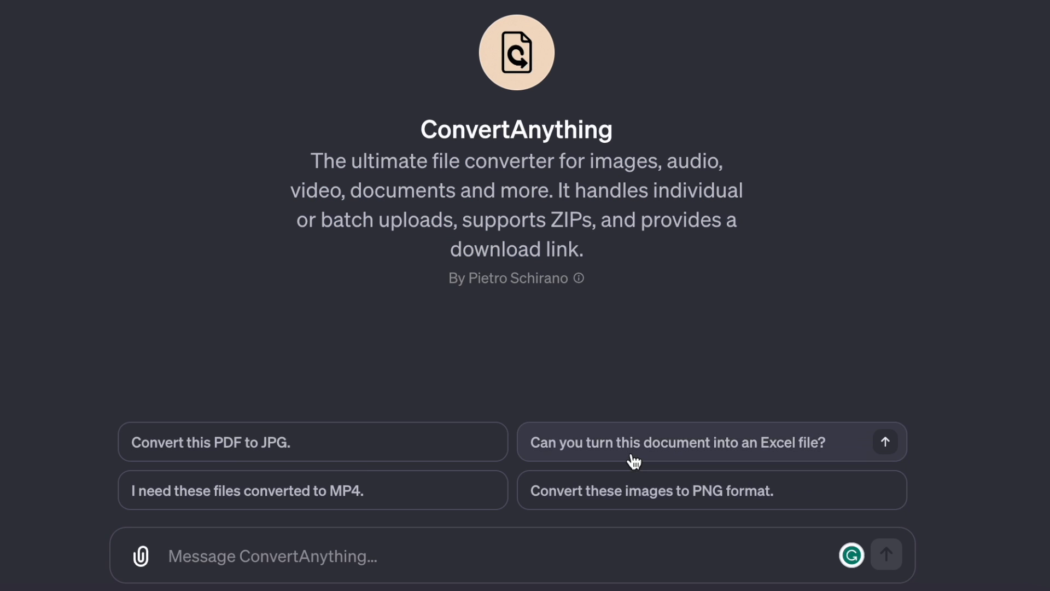
mouse_move(951, 286)
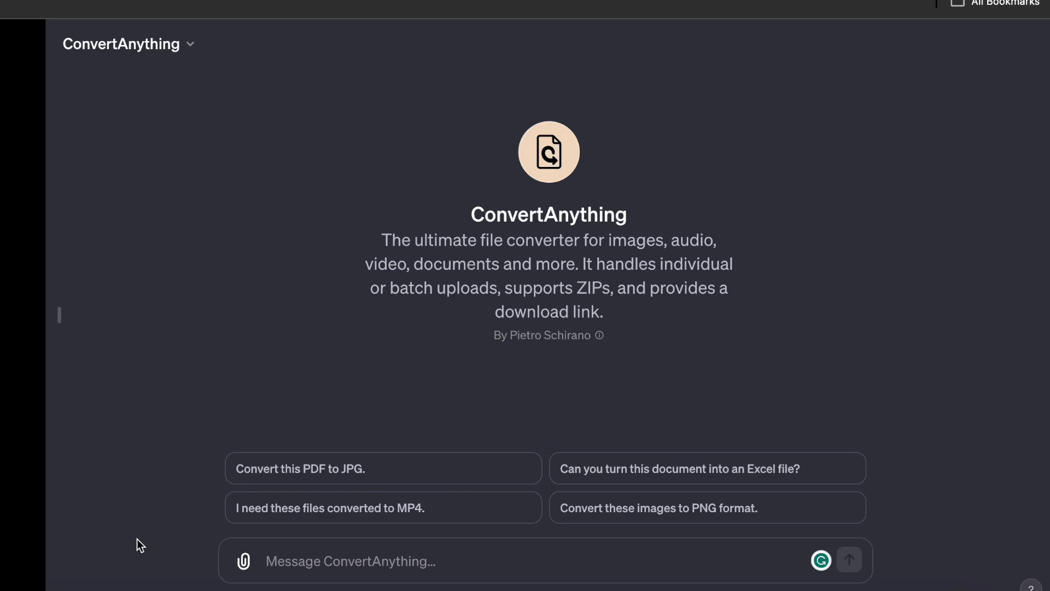
Attach Central.jpg from Downloads to a ConvertAnything message.
left_click(242, 562)
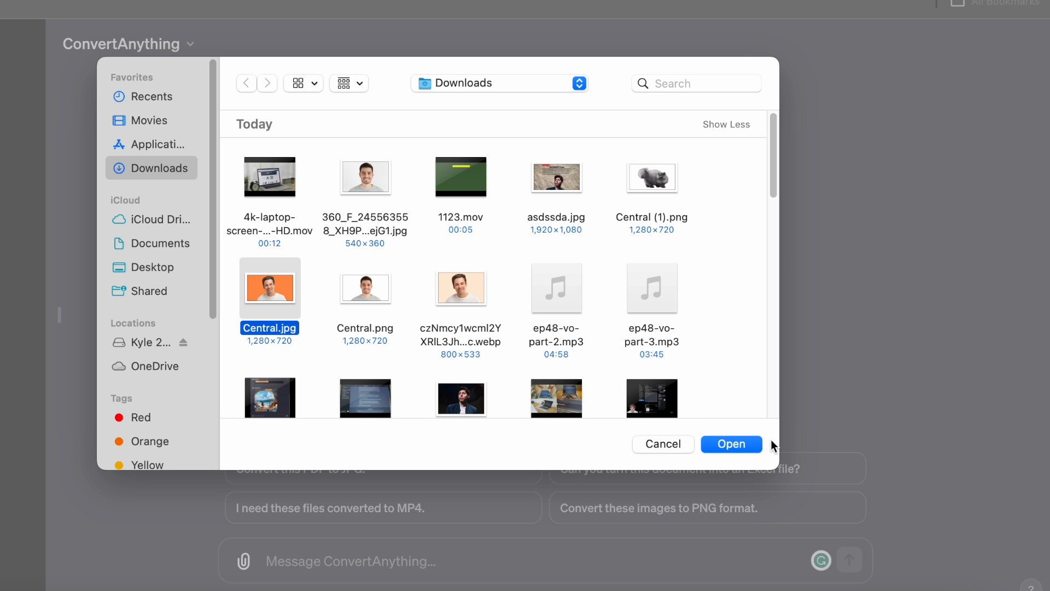
left_click(732, 443)
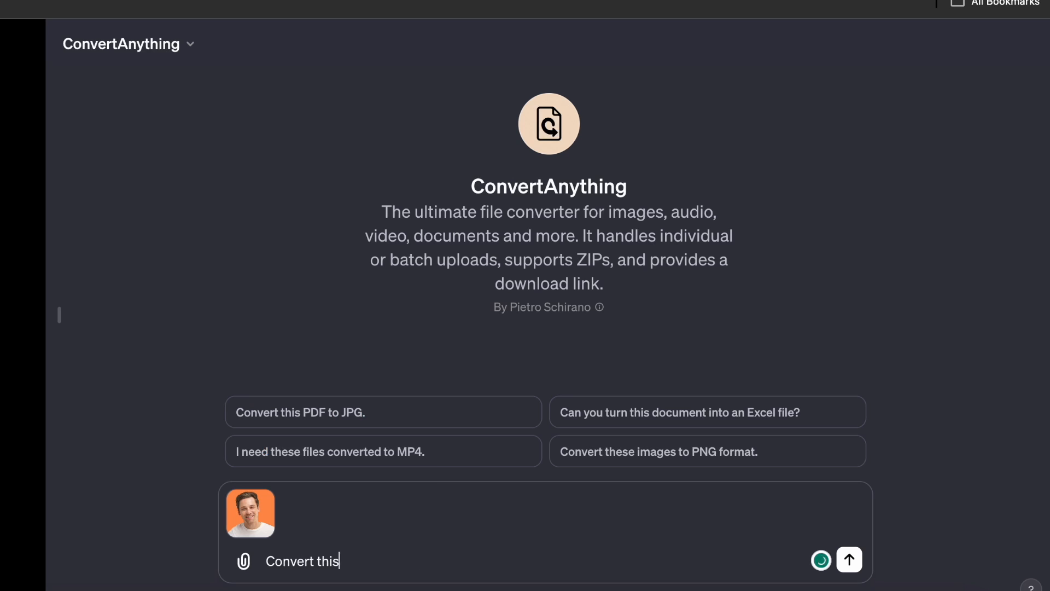
left_click(849, 559)
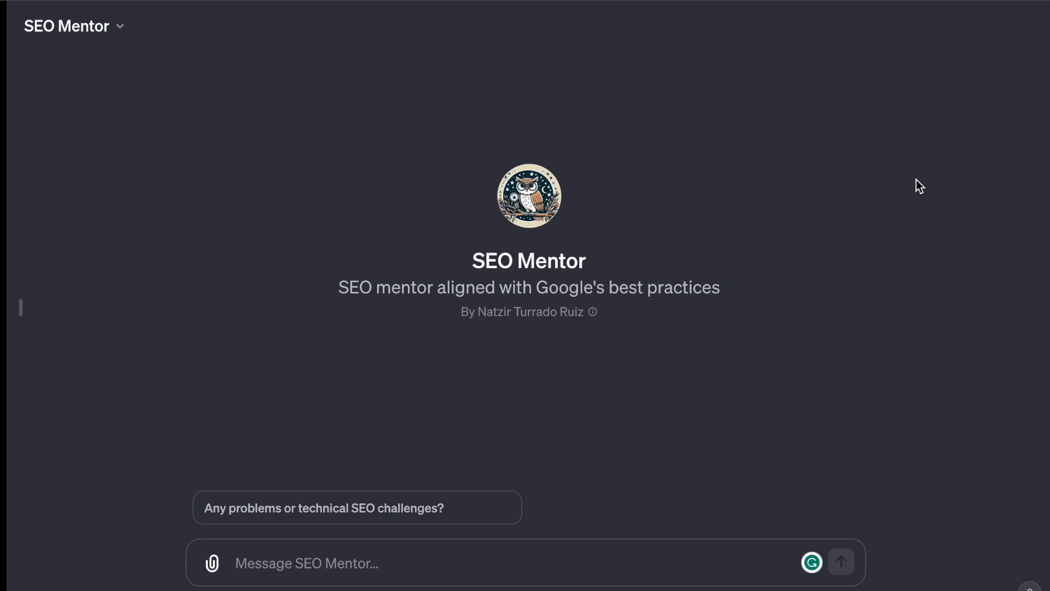
mouse_move(827, 379)
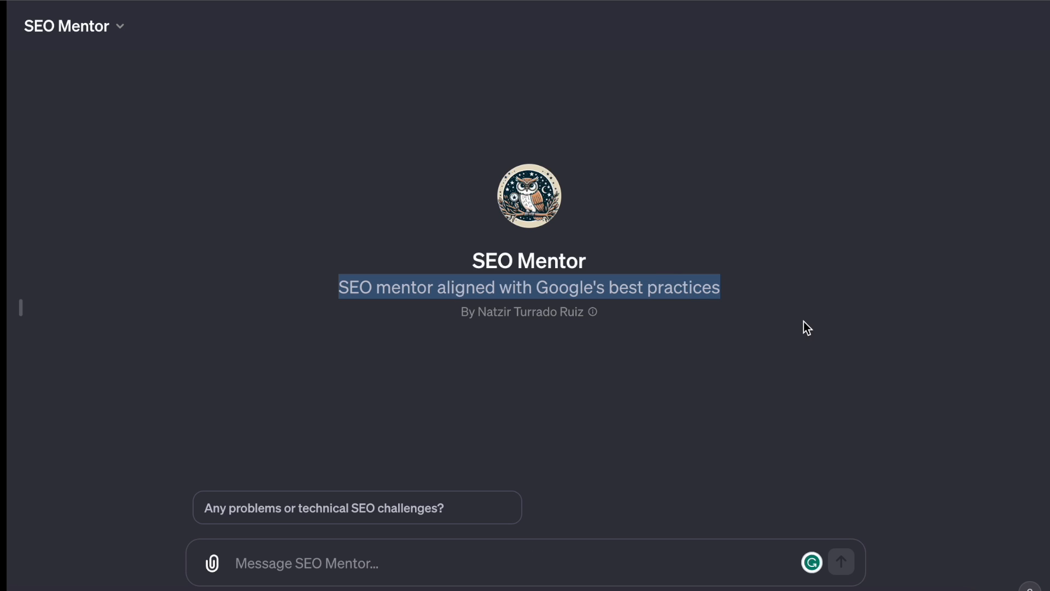
double_click(534, 311)
type("What is the lowest-hanging fruit, and the easiest optimization I can make to improve SEO?")
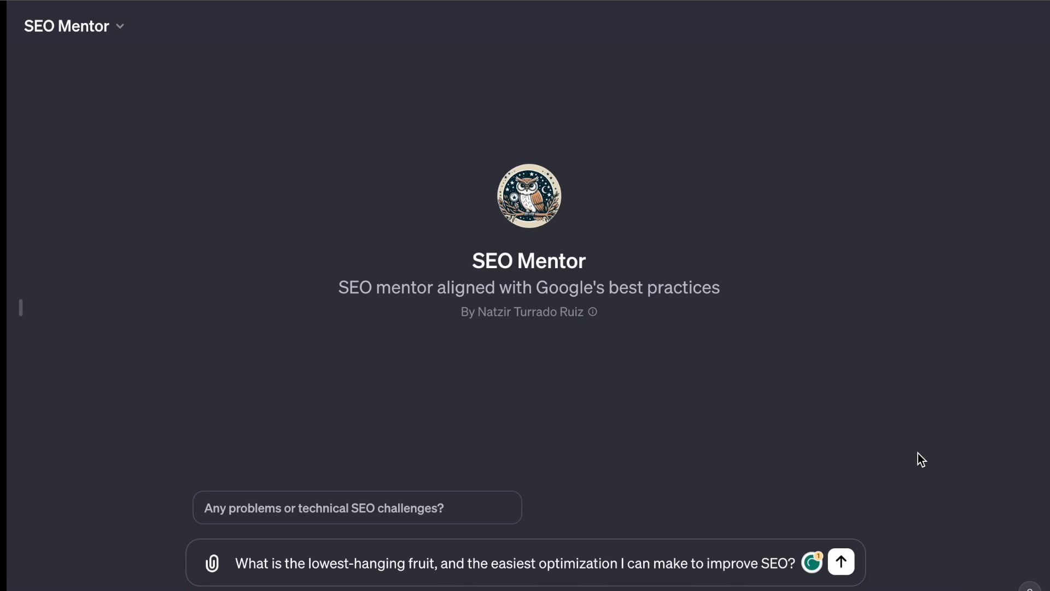
left_click(841, 562)
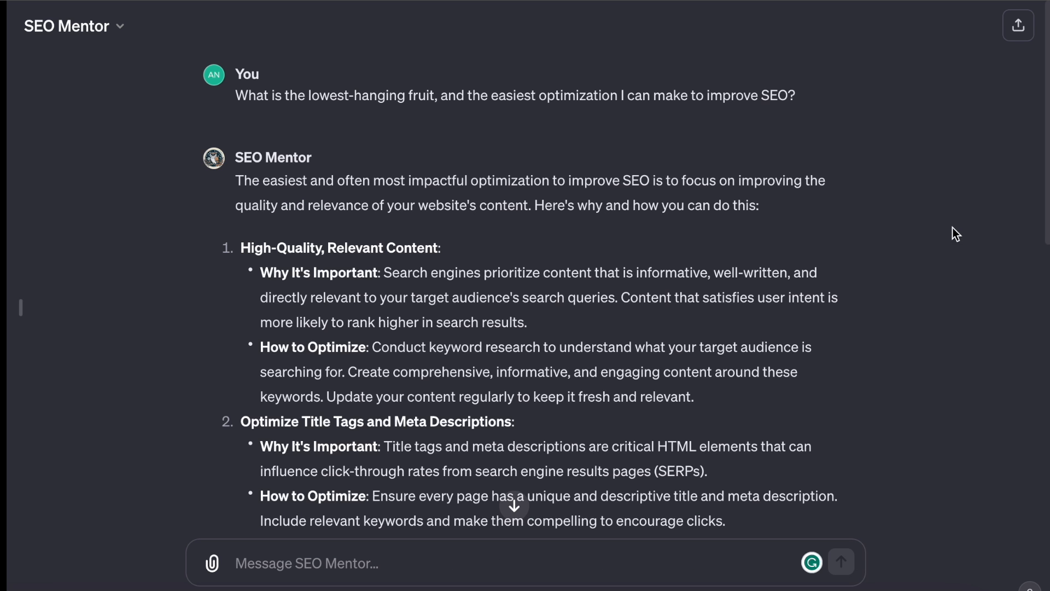
scroll("down", 3)
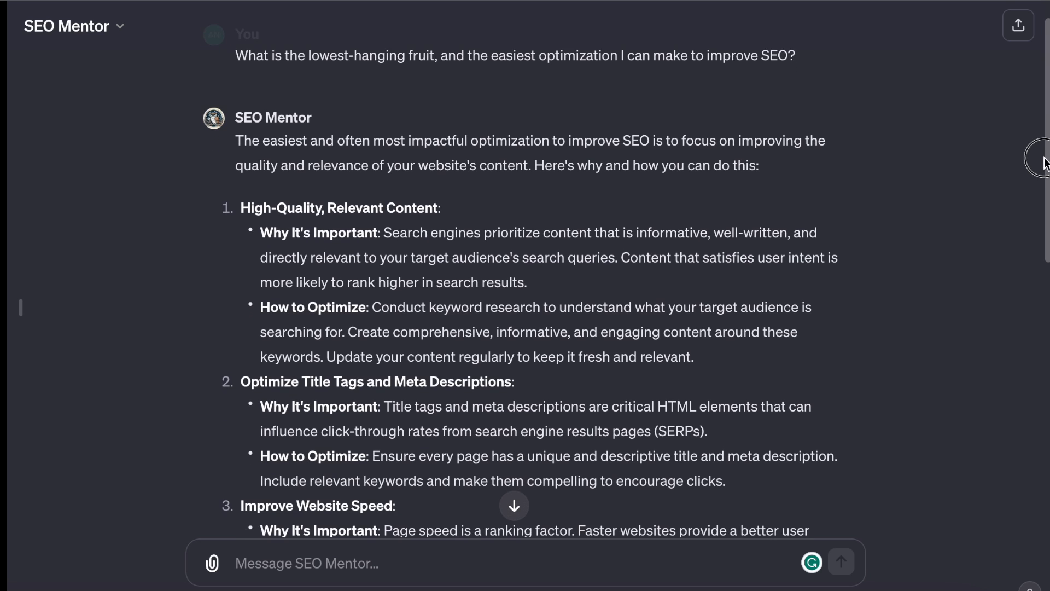
scroll("down", 3)
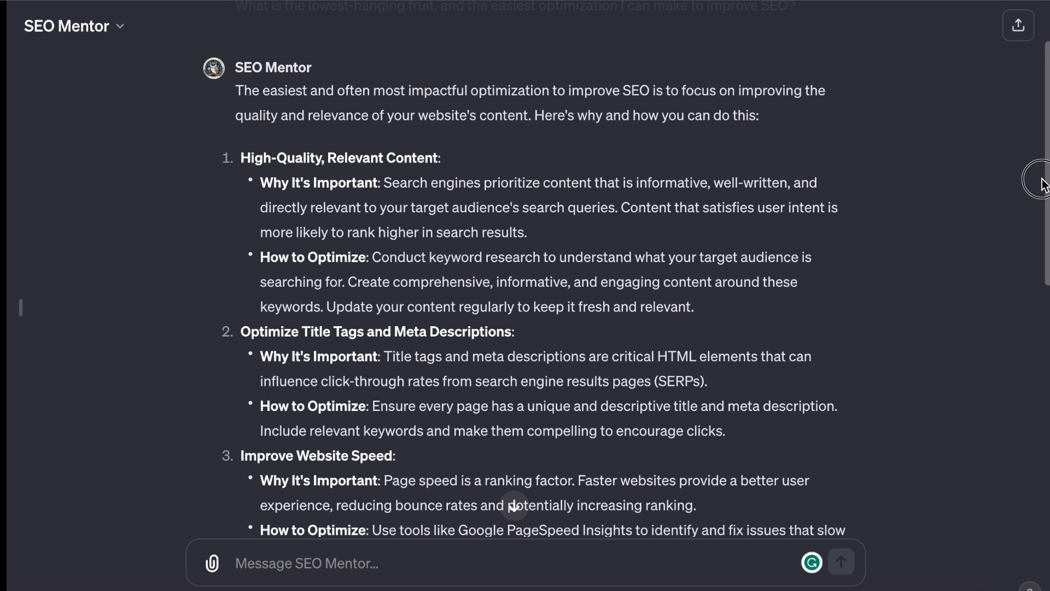
scroll("down", 3)
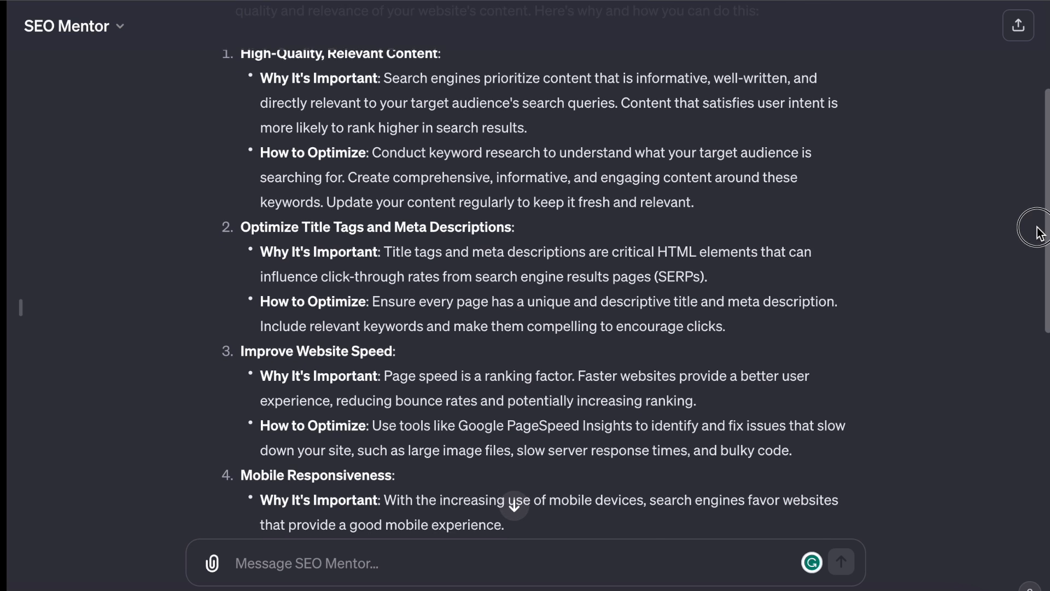
scroll("down", 3)
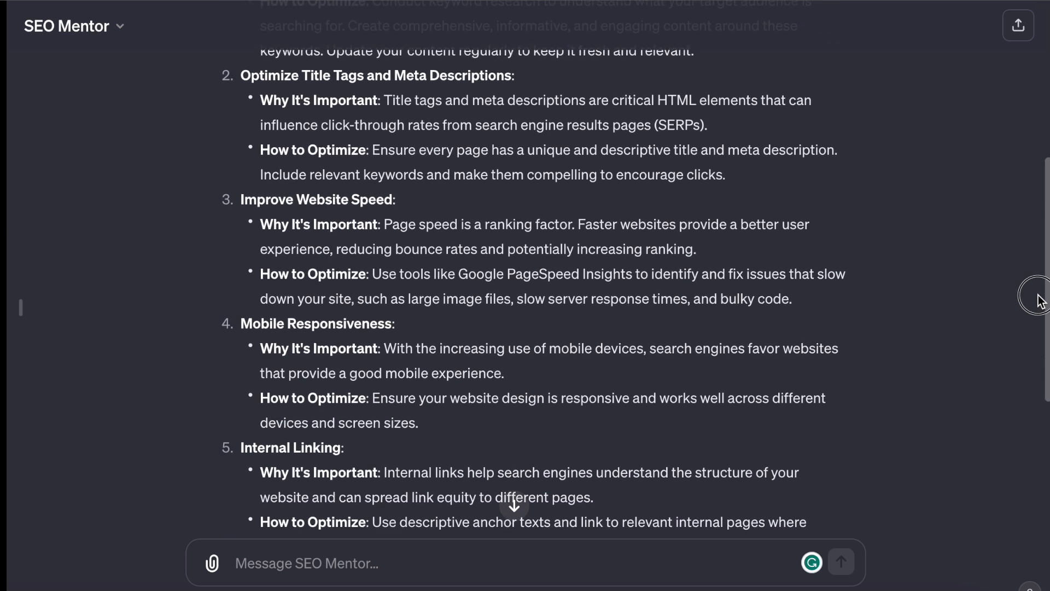
scroll("down", 3)
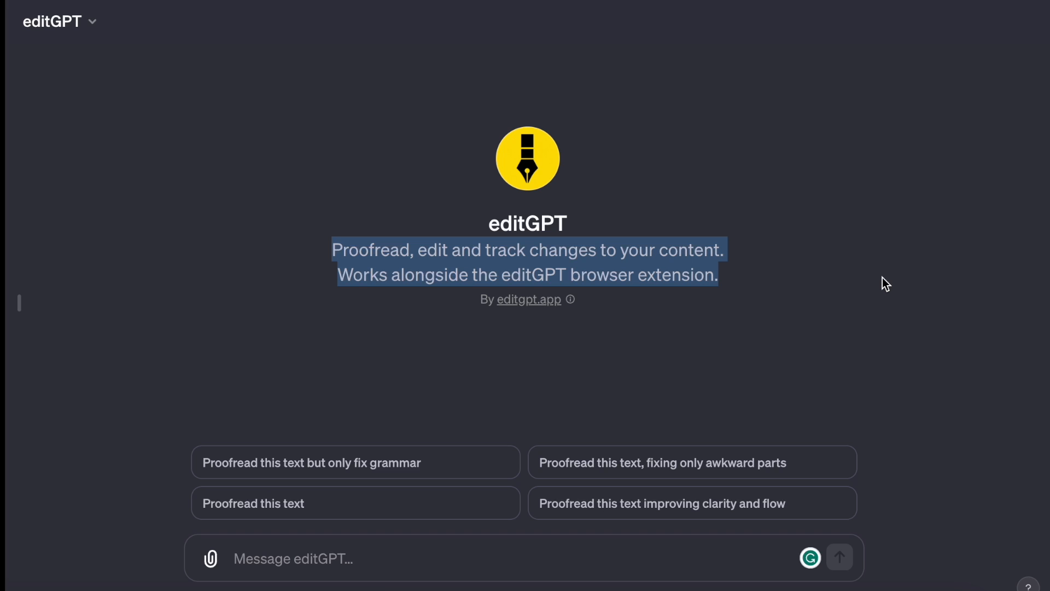
mouse_move(896, 313)
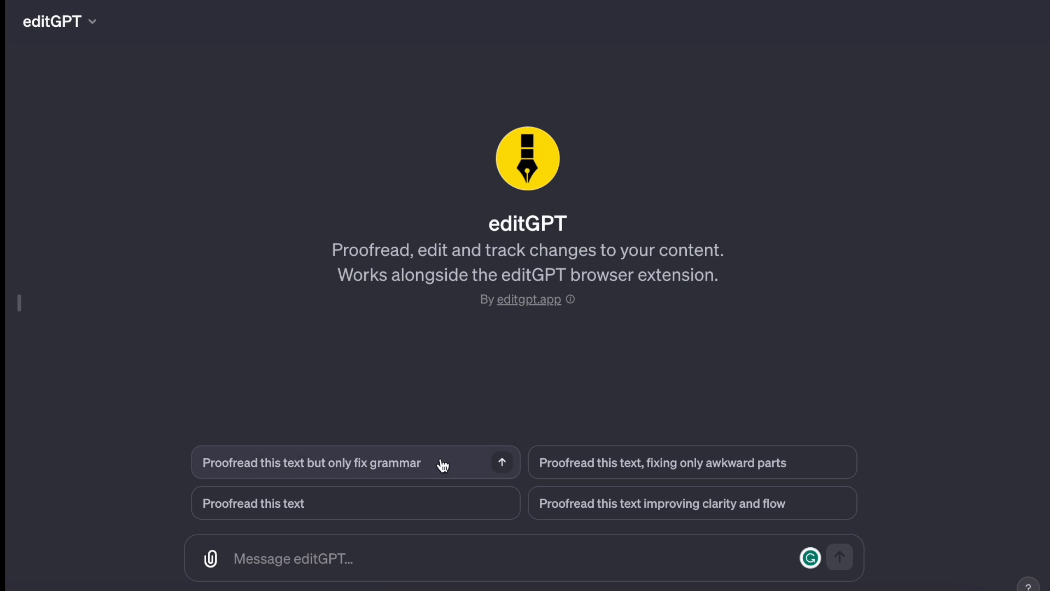
mouse_move(447, 514)
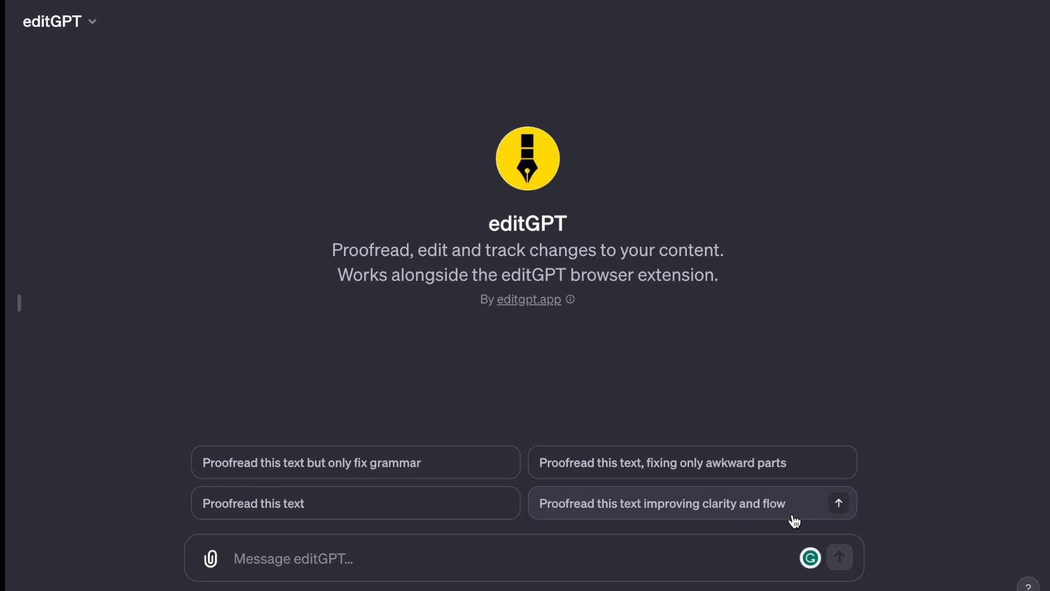
mouse_move(897, 394)
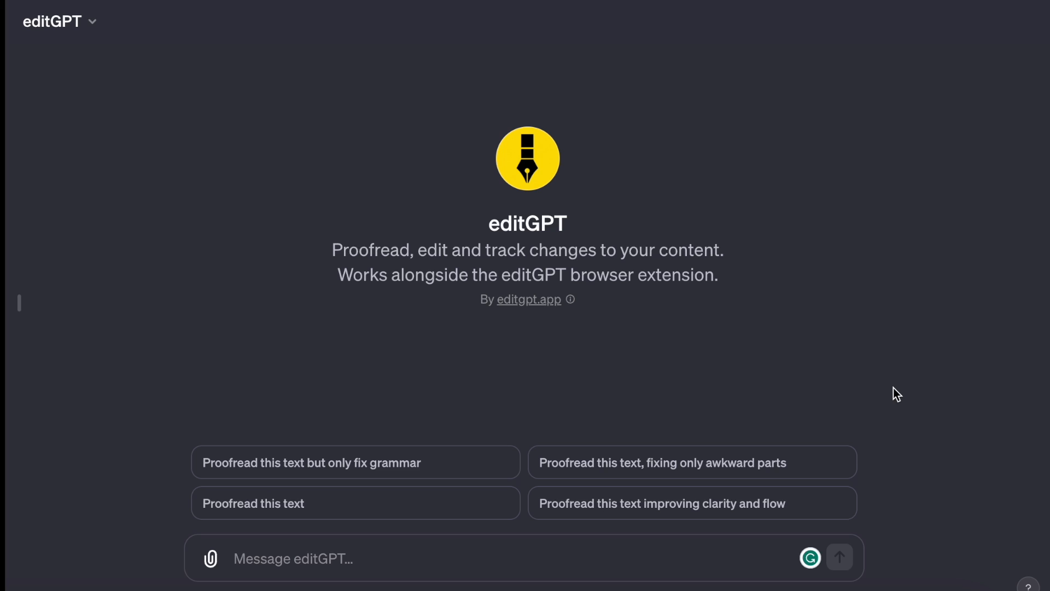
mouse_move(884, 386)
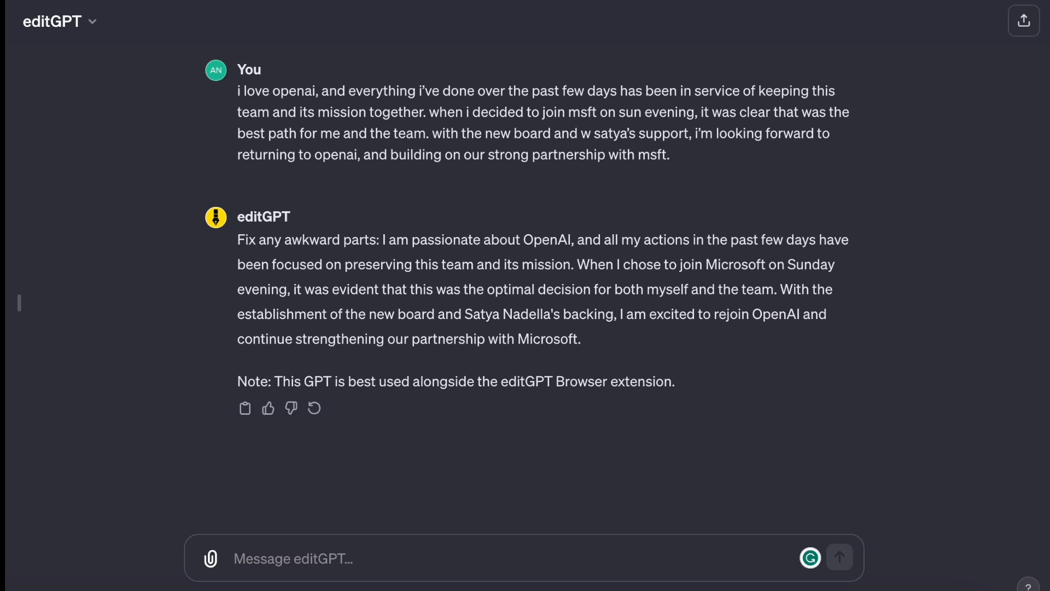
mouse_move(882, 497)
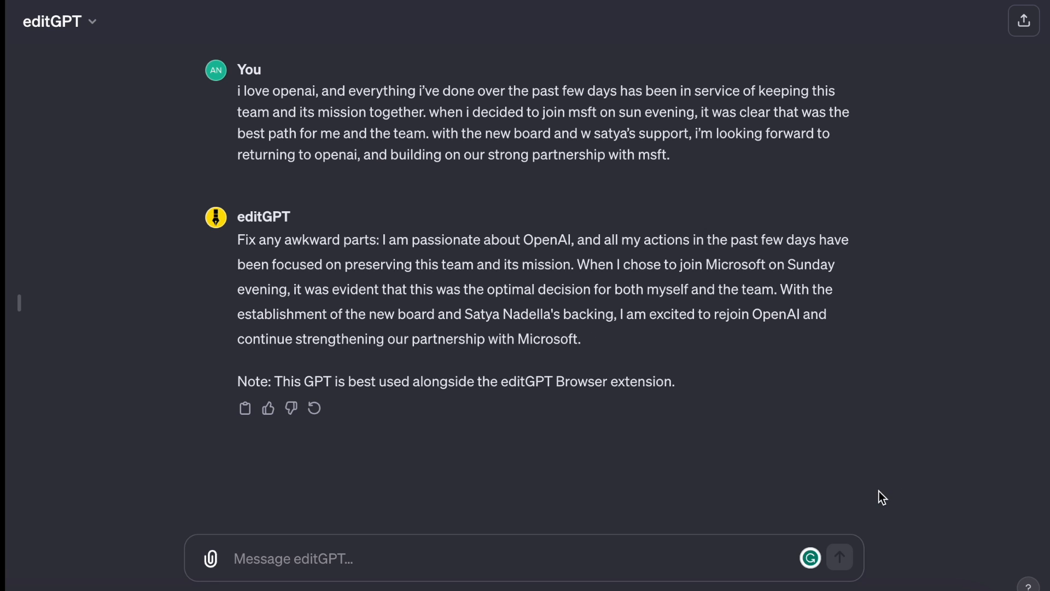
mouse_move(702, 424)
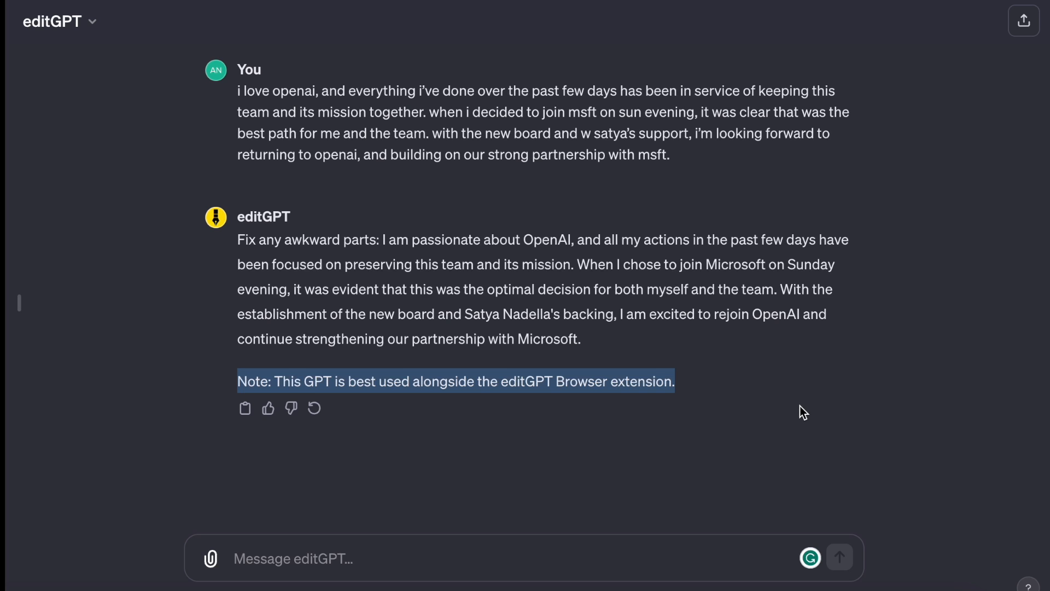
Send the pasted statement to editGPT and read its awkwardness-fixed rewrite.
left_click(692, 339)
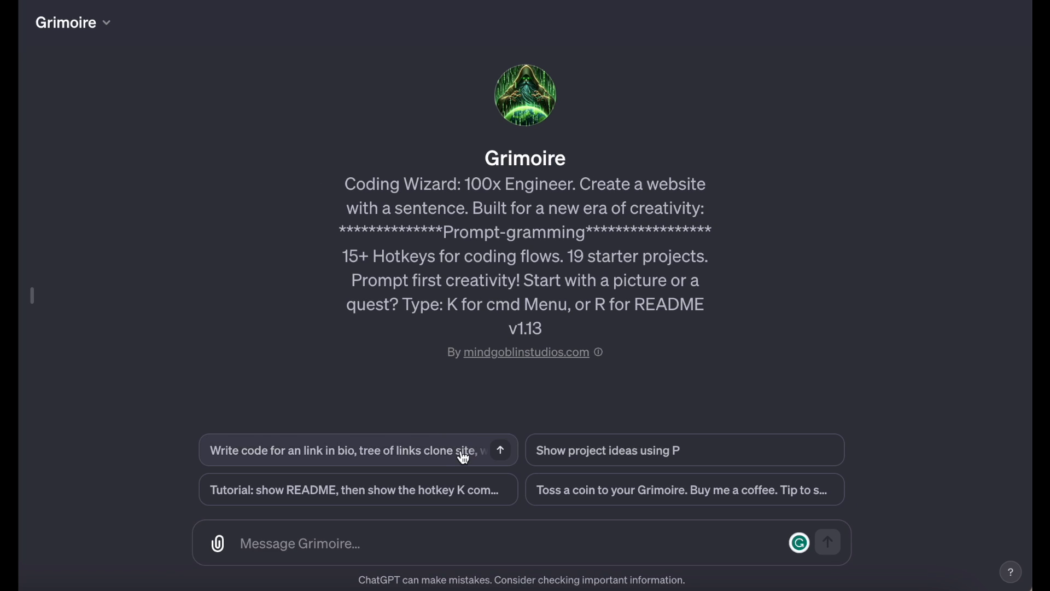
Send Grimoire the link-in-bio starter request and scroll to the AI Trail's Links zip download.
left_click(357, 450)
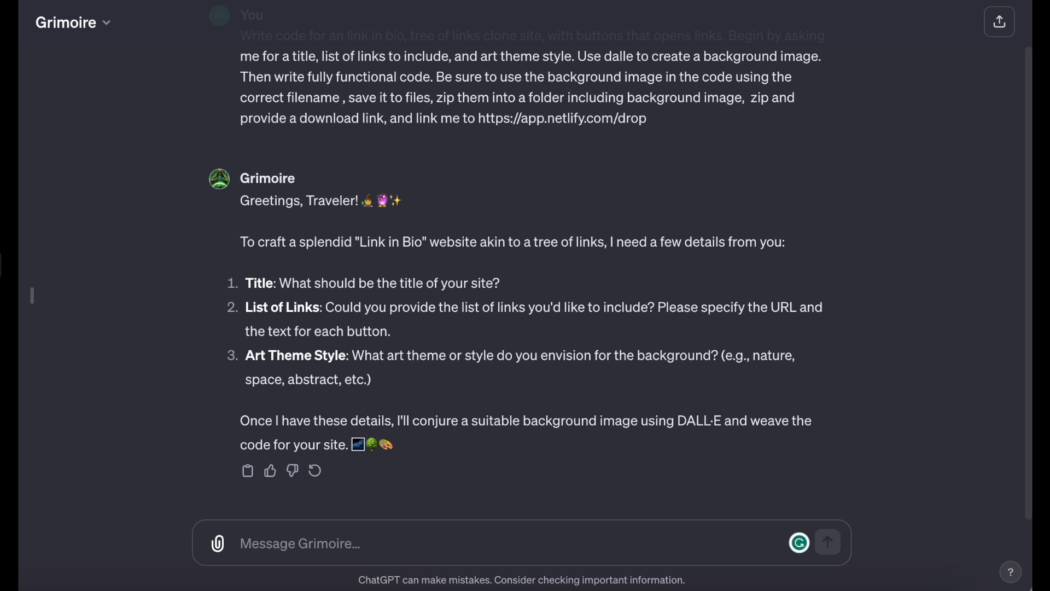
mouse_move(842, 367)
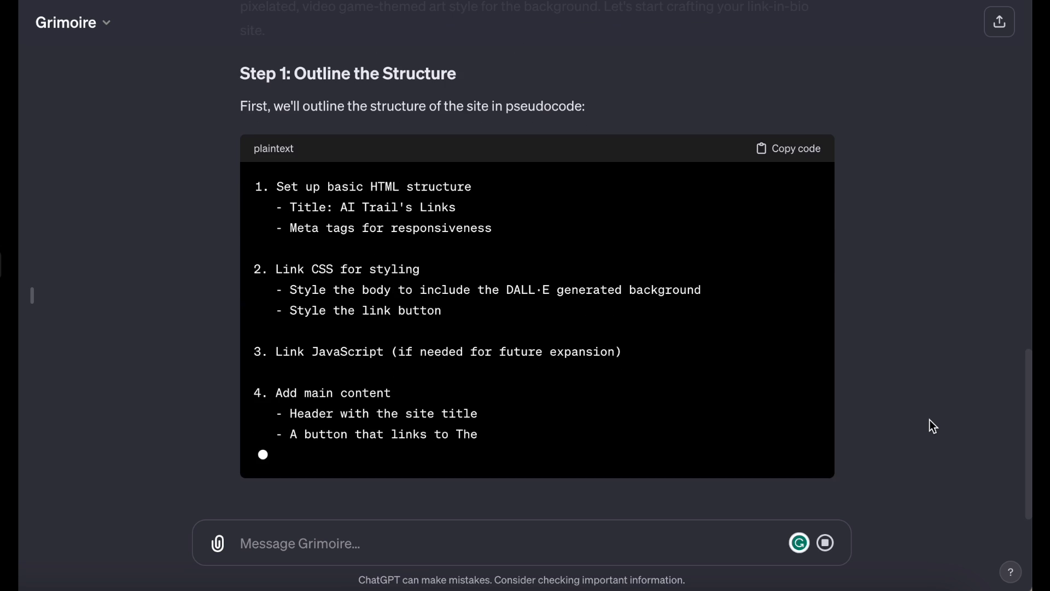
scroll("down", 3)
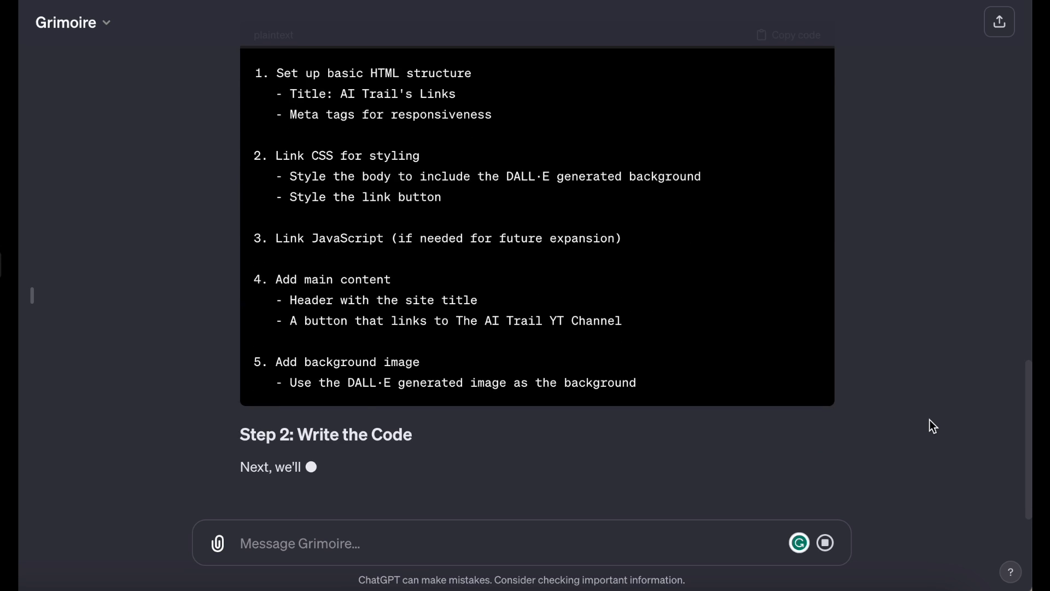
scroll("down", 3)
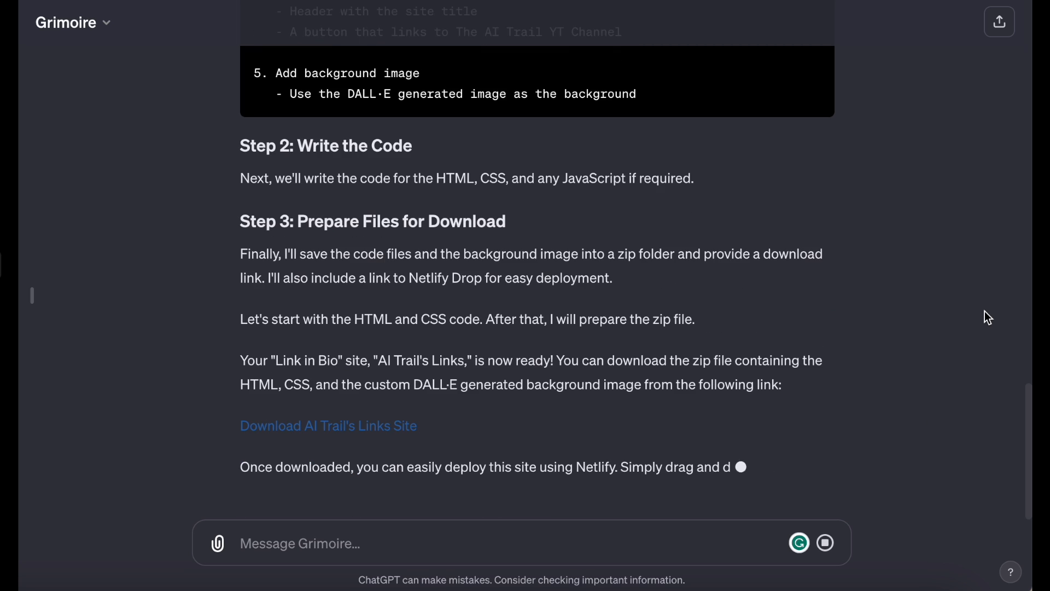
scroll("down", 3)
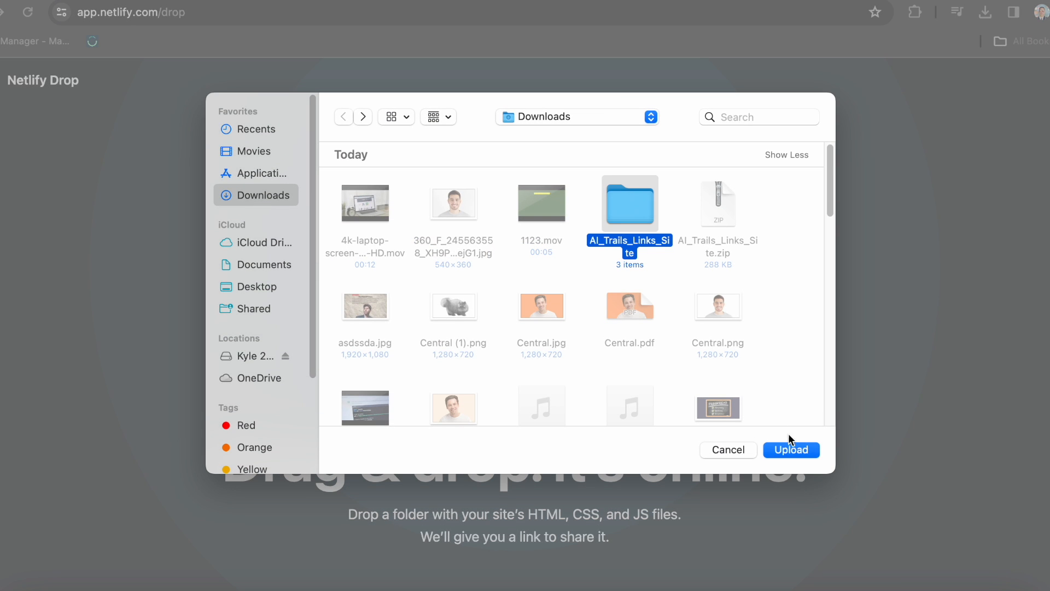
Upload the AI_Trails_Links_Site folder's 3 files to Netlify Drop and open the live page.
left_click(791, 450)
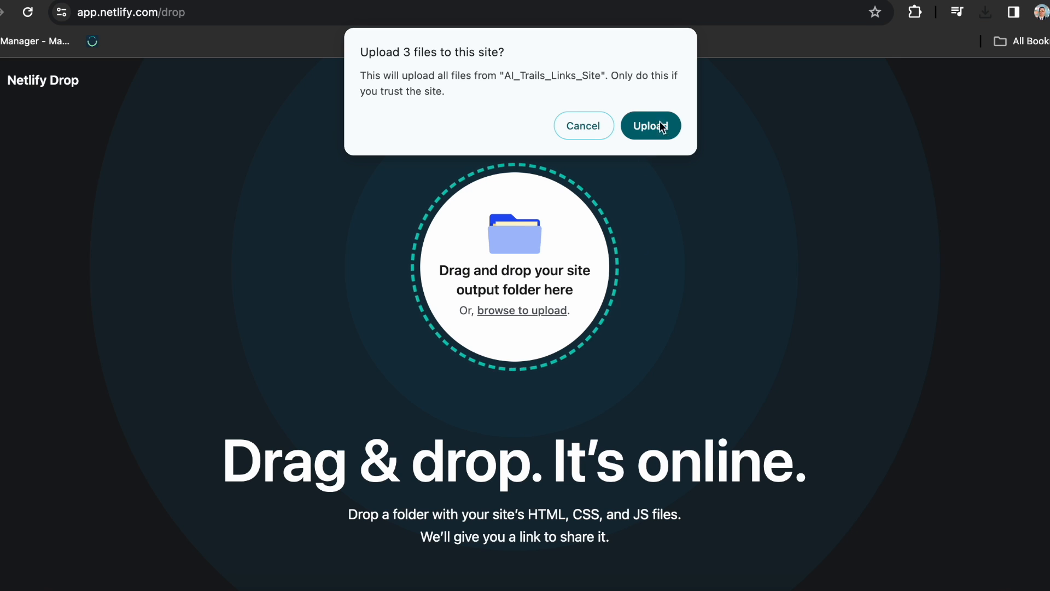
left_click(650, 125)
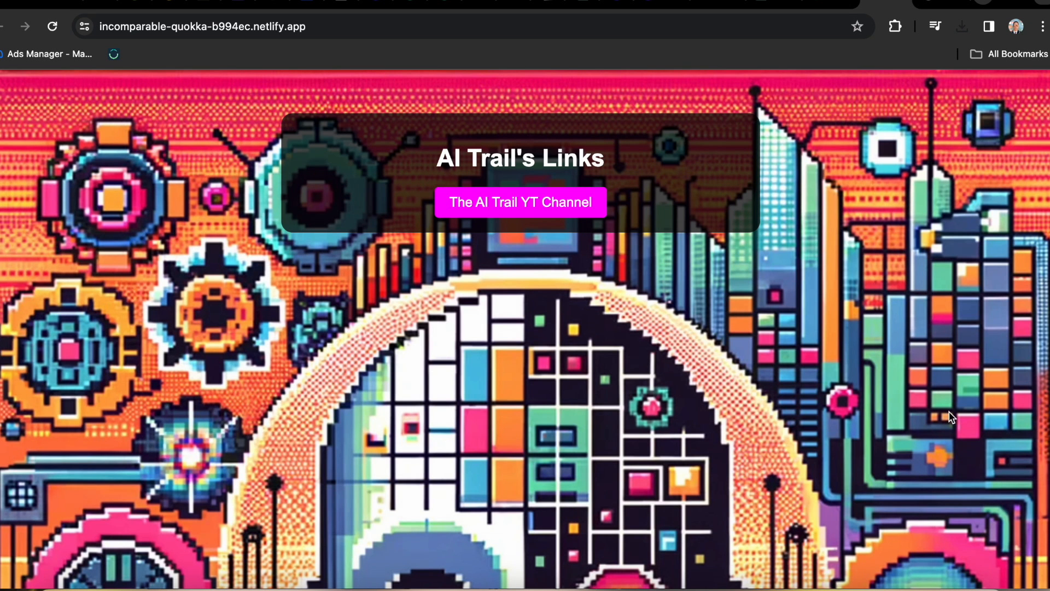
left_click(520, 202)
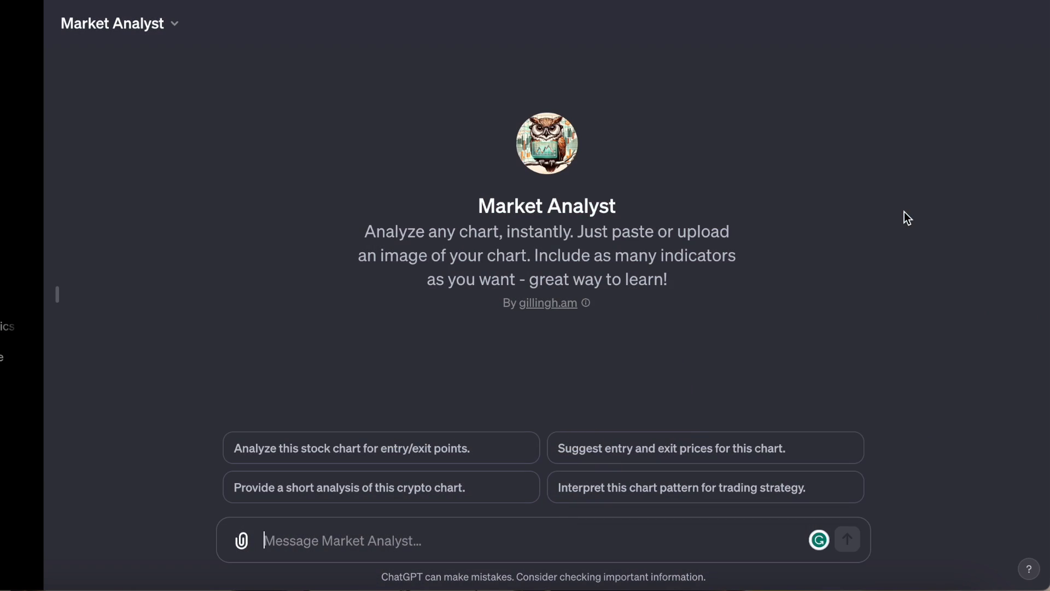
mouse_move(609, 229)
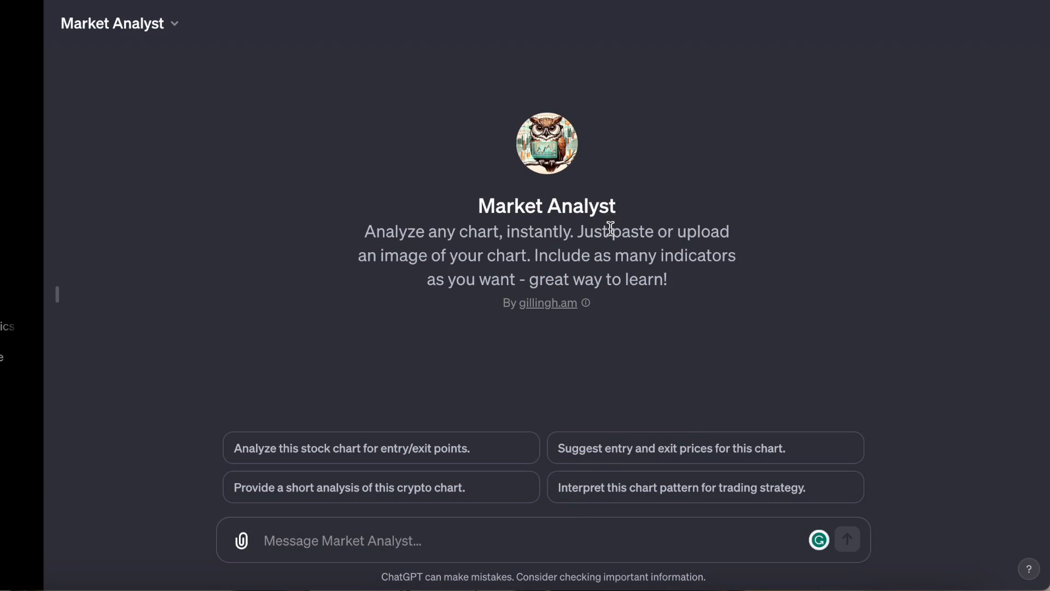
Send Market Analyst an attached price chart and scroll through its trading strategy analysis.
left_click_drag(365, 230, 667, 280)
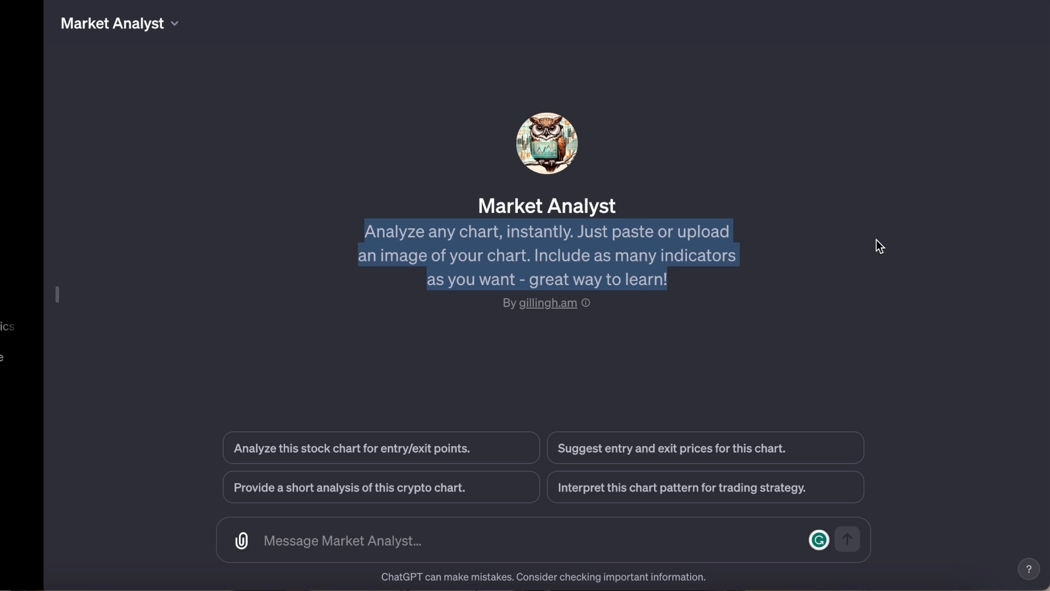
left_click(836, 266)
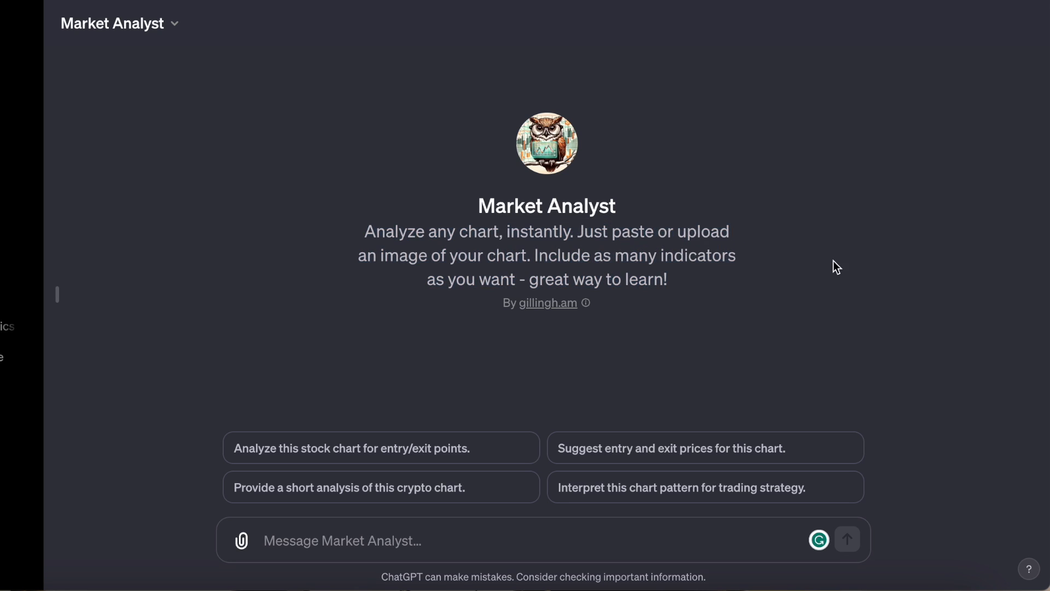
mouse_move(909, 265)
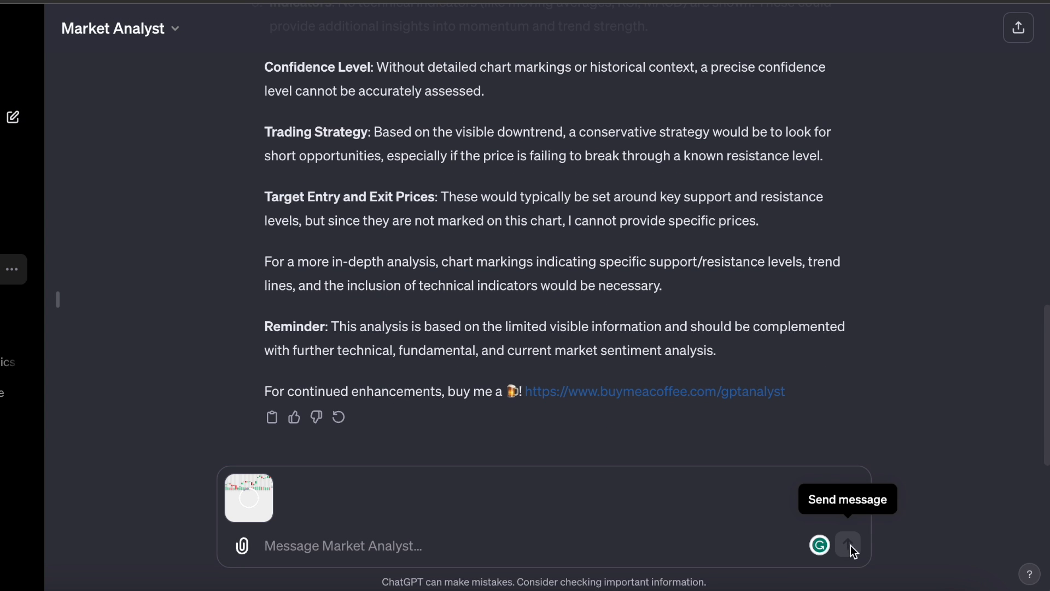
left_click(848, 545)
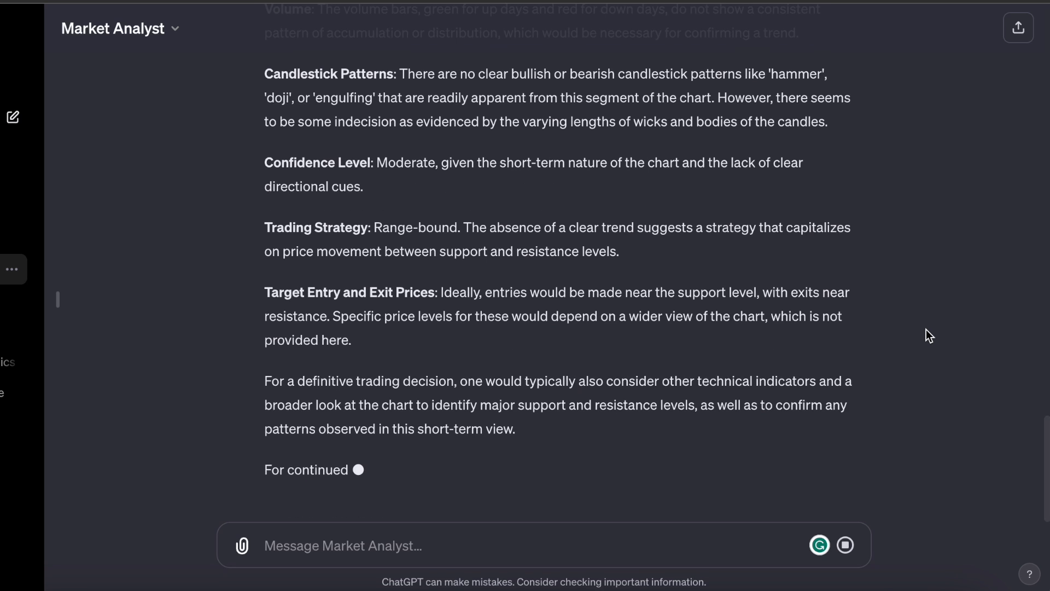
scroll("down", 3)
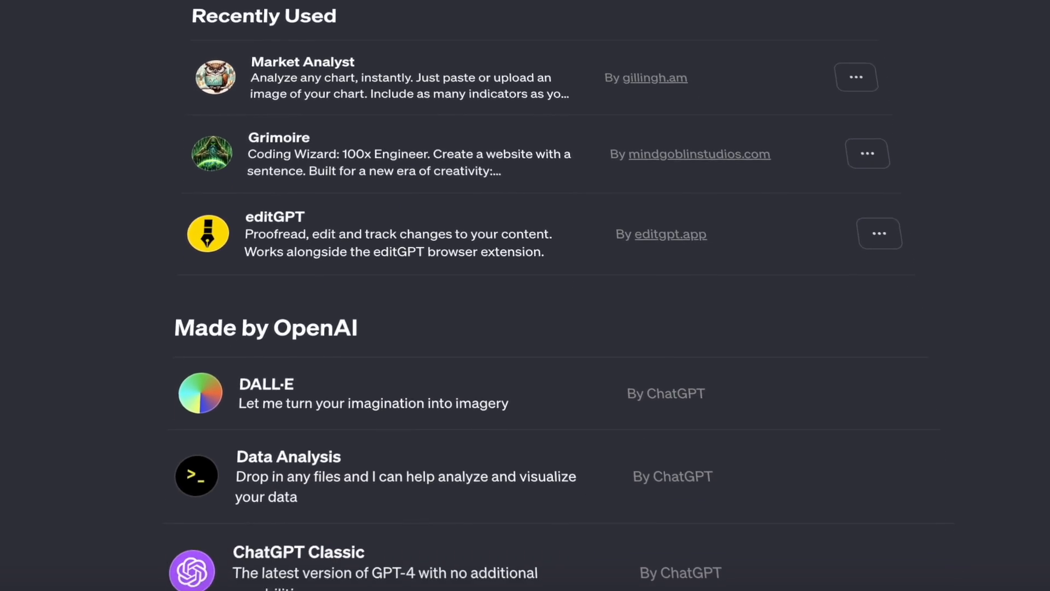
Scroll the GPT list to OpenAI-made GPTs like Tech Support Advisor, Laundry Buddy and Sous Chef.
scroll("down", 3)
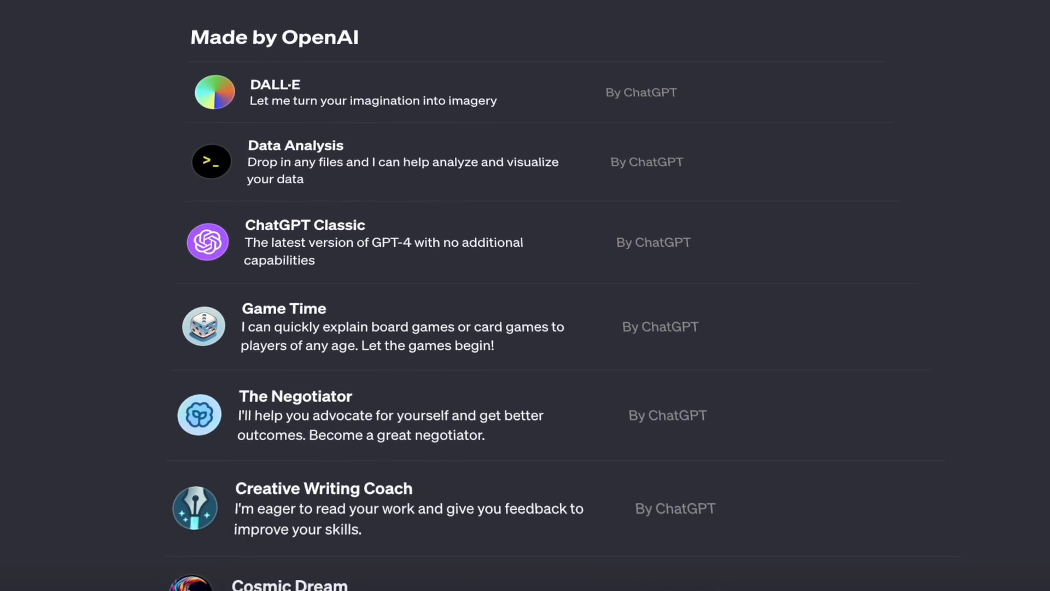
scroll("down", 3)
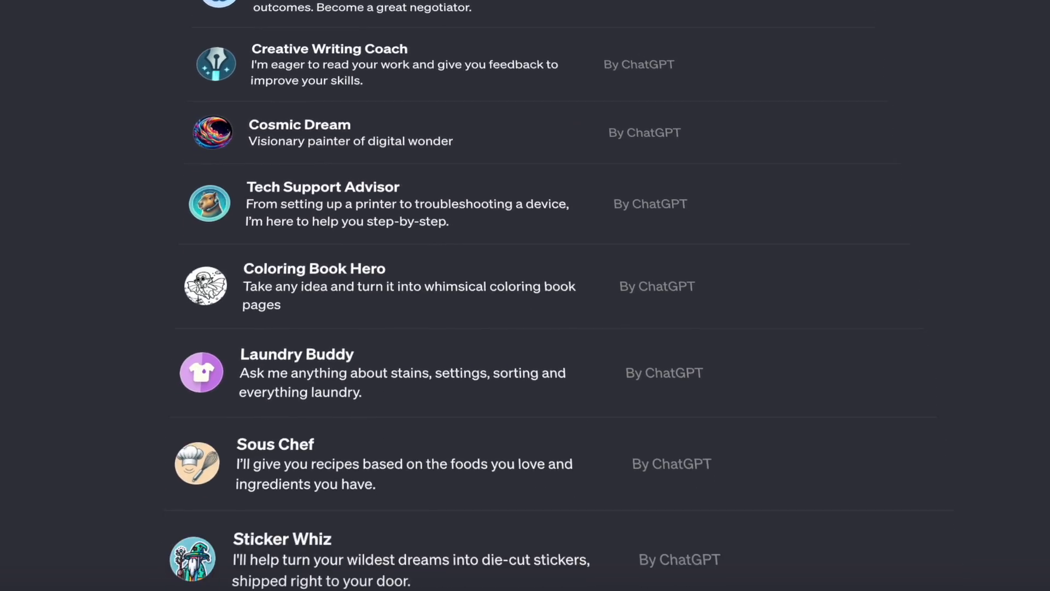